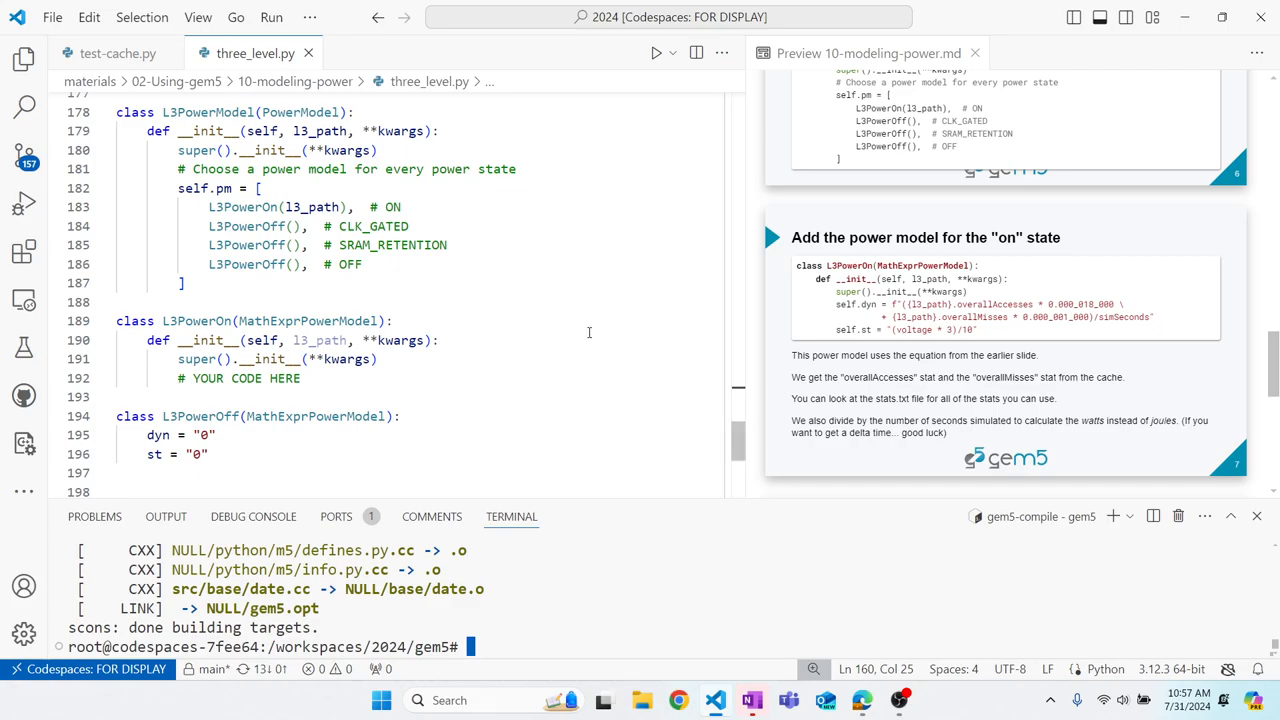
{"action": "mouse_move", "coordinate": [255, 53]}
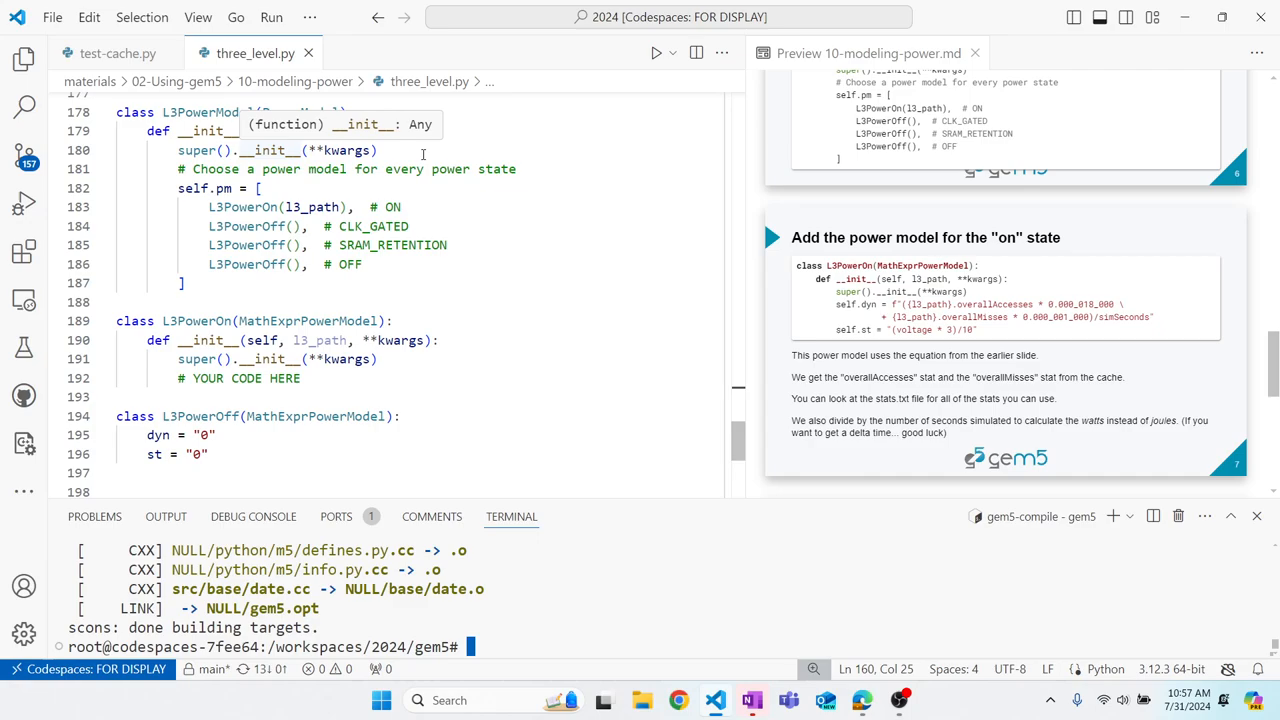
- Review the L3PowerOn dynamic expression, highlighting the l3_path parameter and overallMisses stat name
{"action": "left_click", "coordinate": [378, 150]}
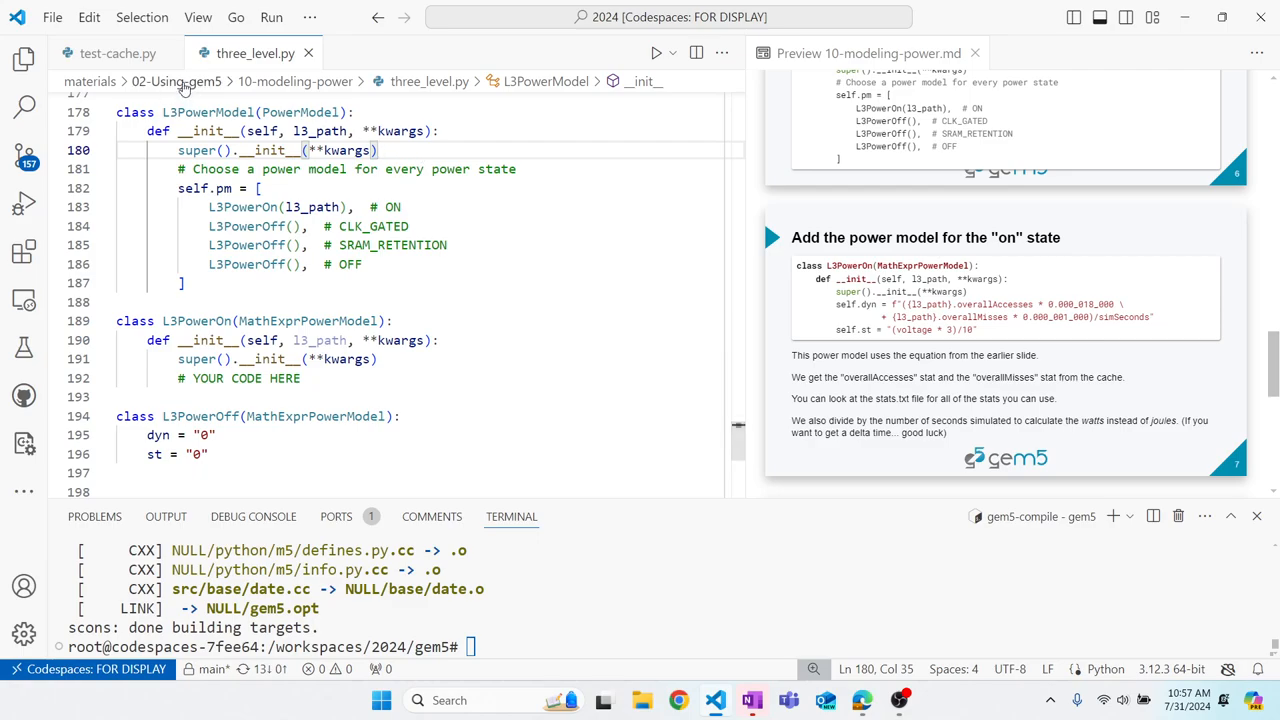
{"action": "mouse_move", "coordinate": [294, 81]}
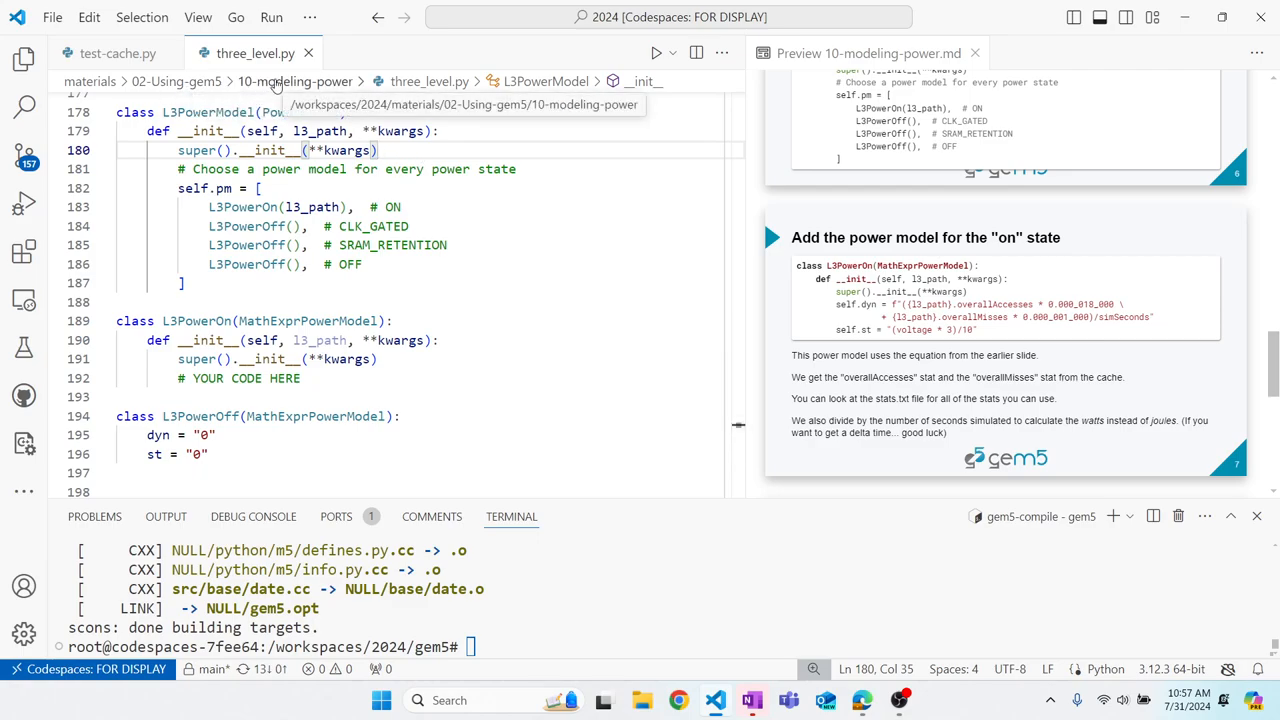
{"action": "mouse_move", "coordinate": [429, 81]}
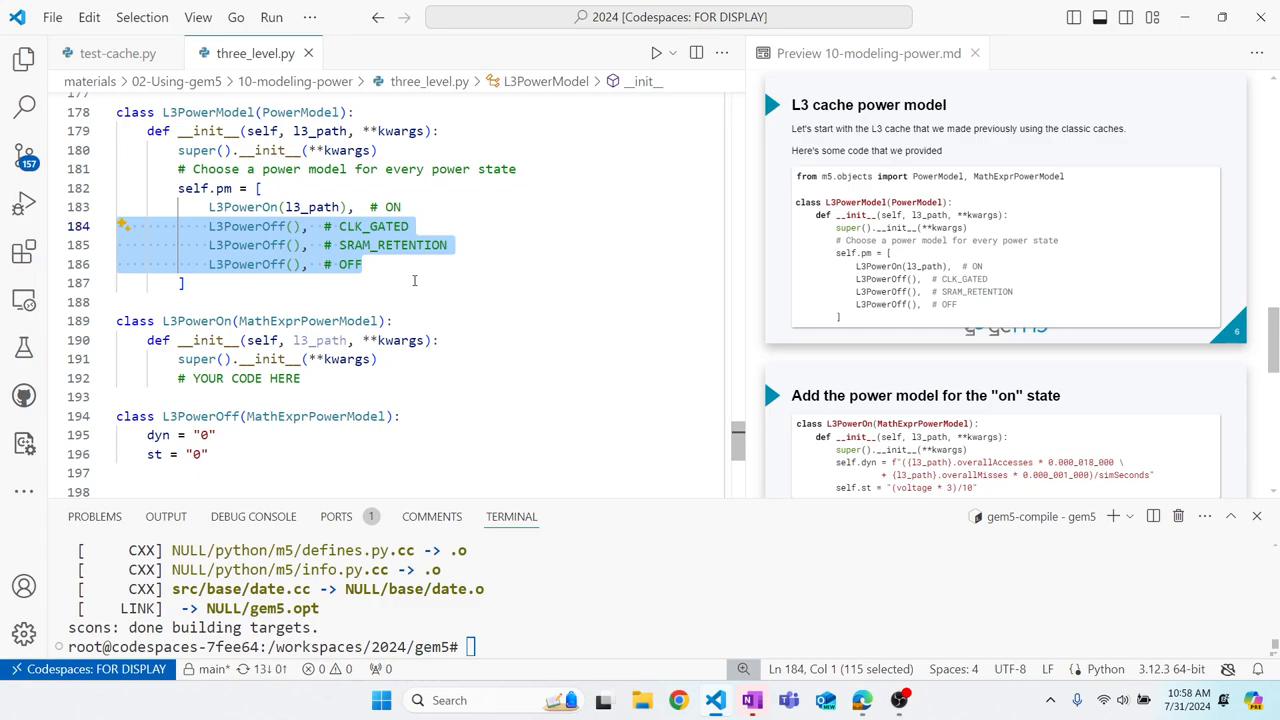
{"action": "mouse_move", "coordinate": [293, 493]}
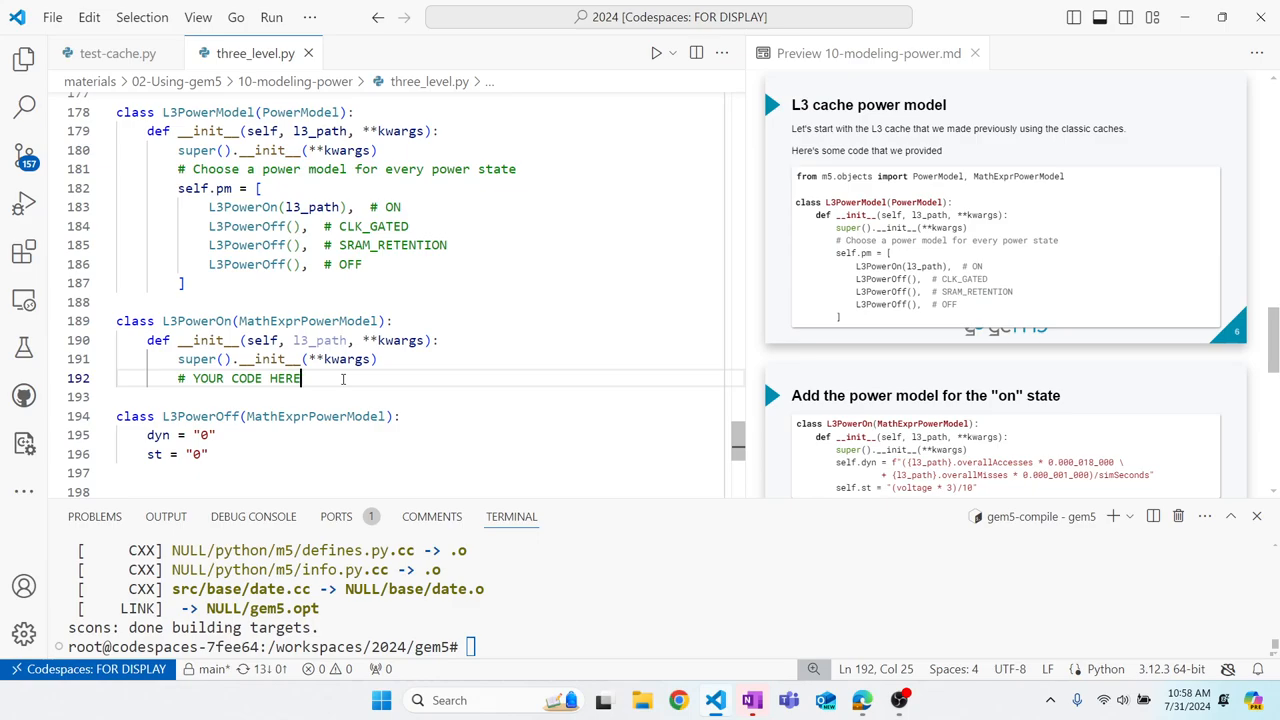
{"action": "scroll", "scroll_direction": "down", "scroll_amount": 3}
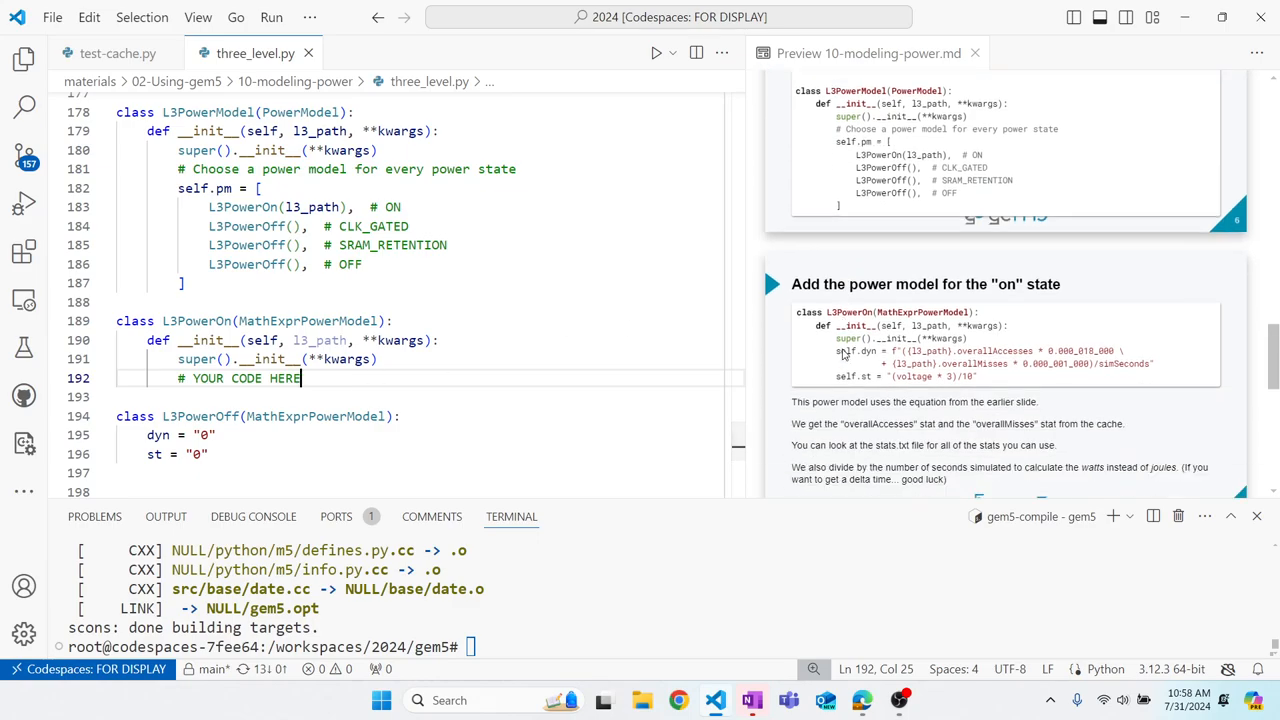
{"action": "scroll", "scroll_direction": "down", "scroll_amount": 3}
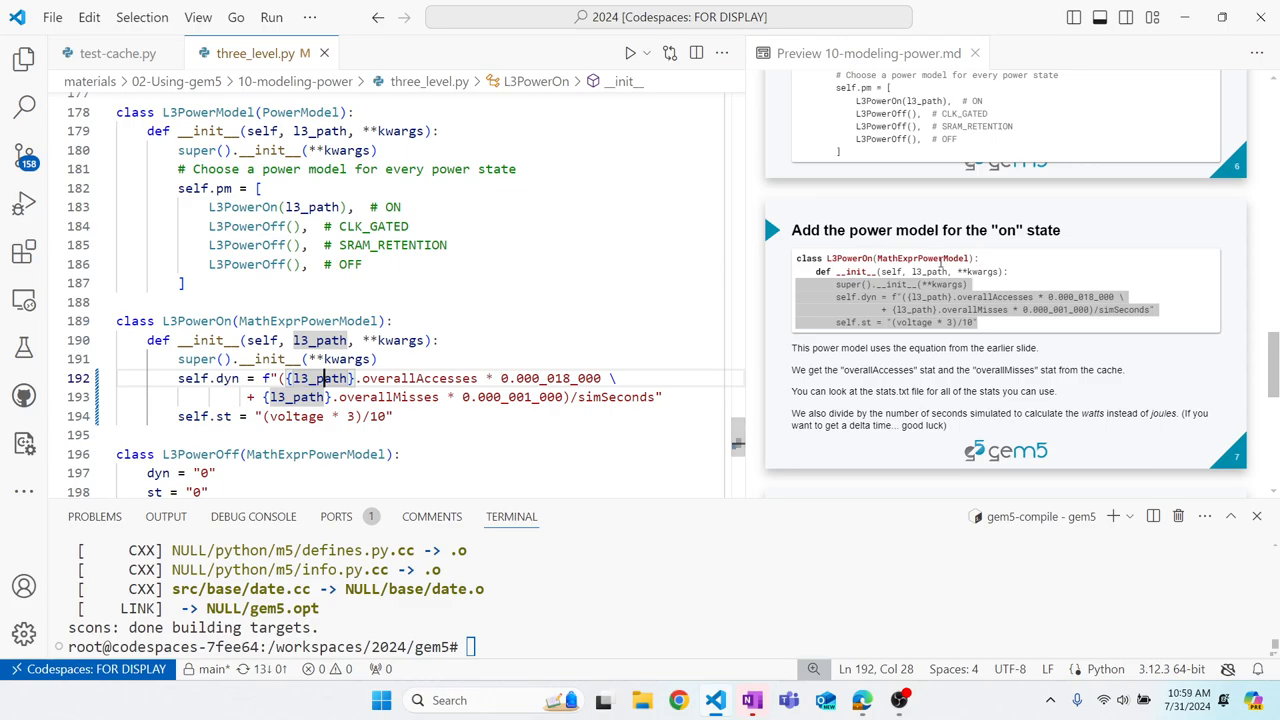
{"action": "mouse_move", "coordinate": [895, 347]}
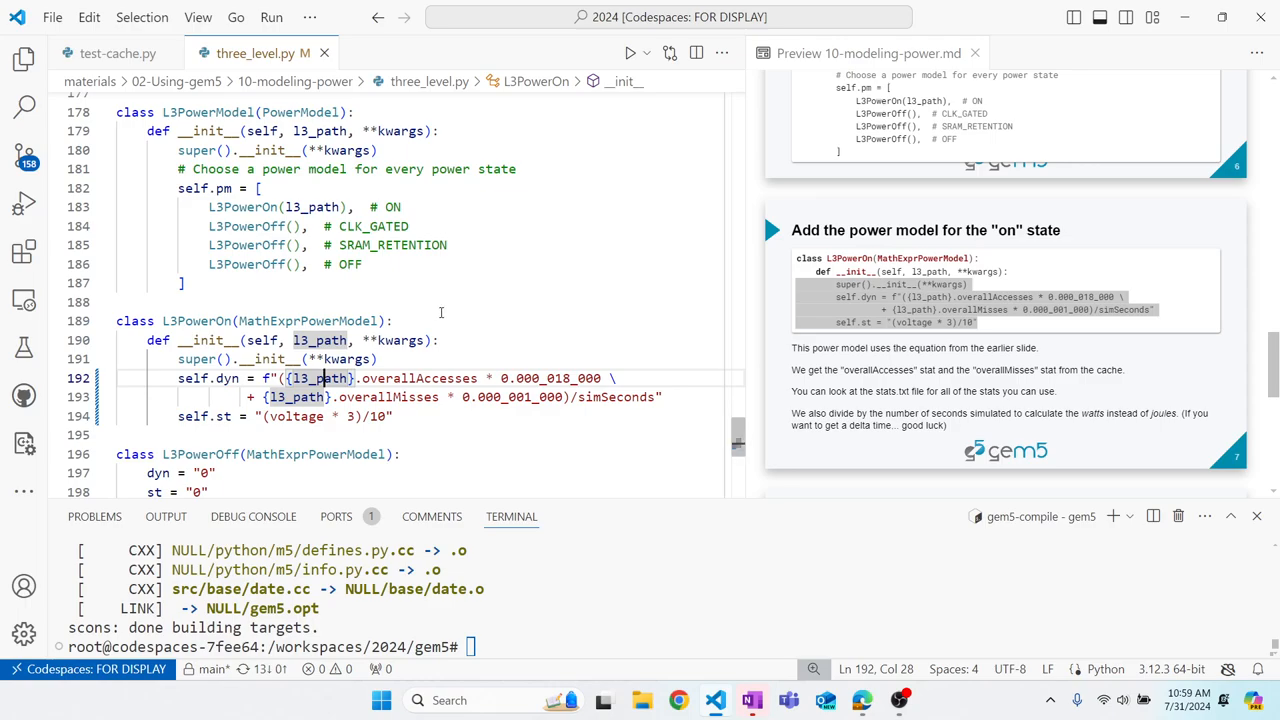
{"action": "double_click", "coordinate": [418, 378]}
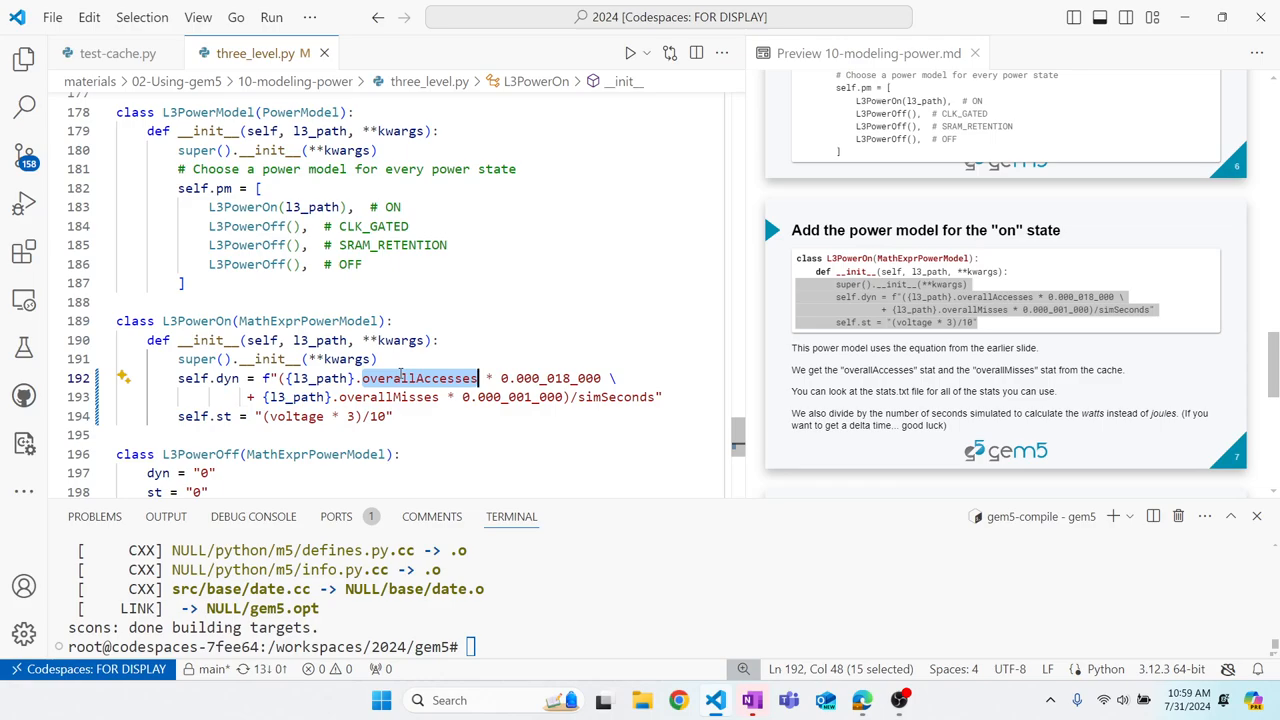
{"action": "double_click", "coordinate": [387, 397]}
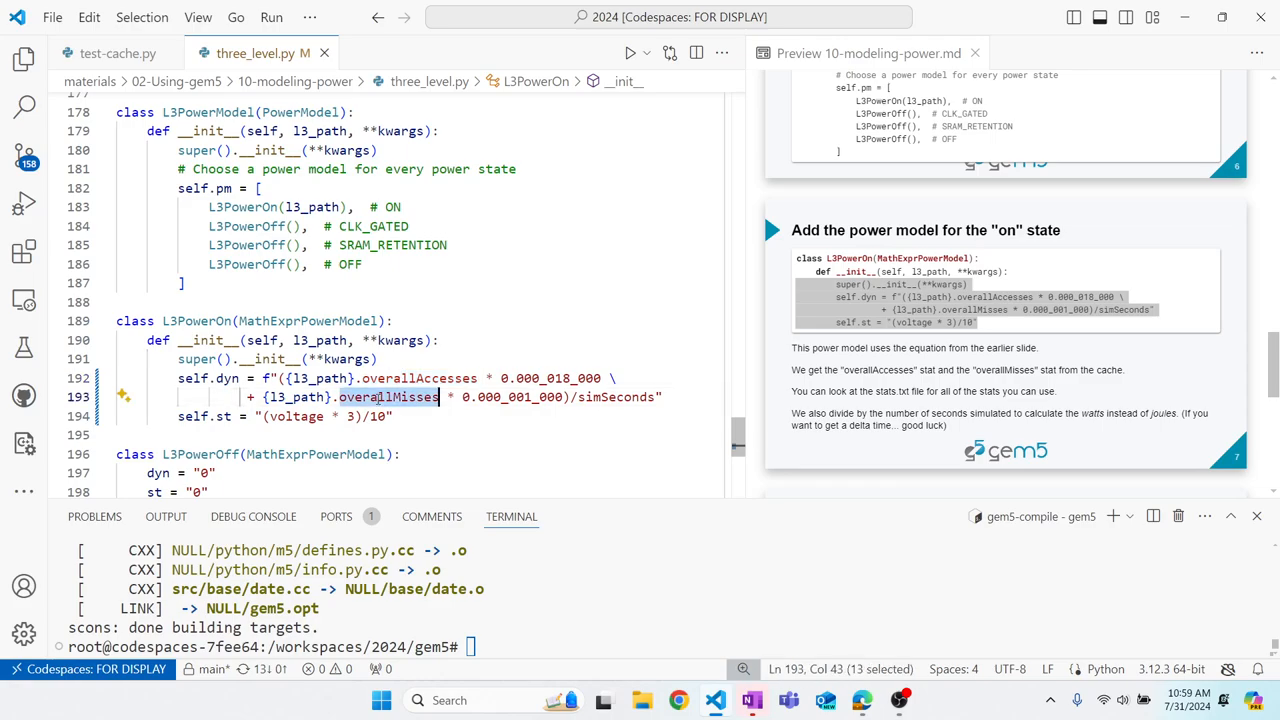
{"action": "mouse_move", "coordinate": [456, 365]}
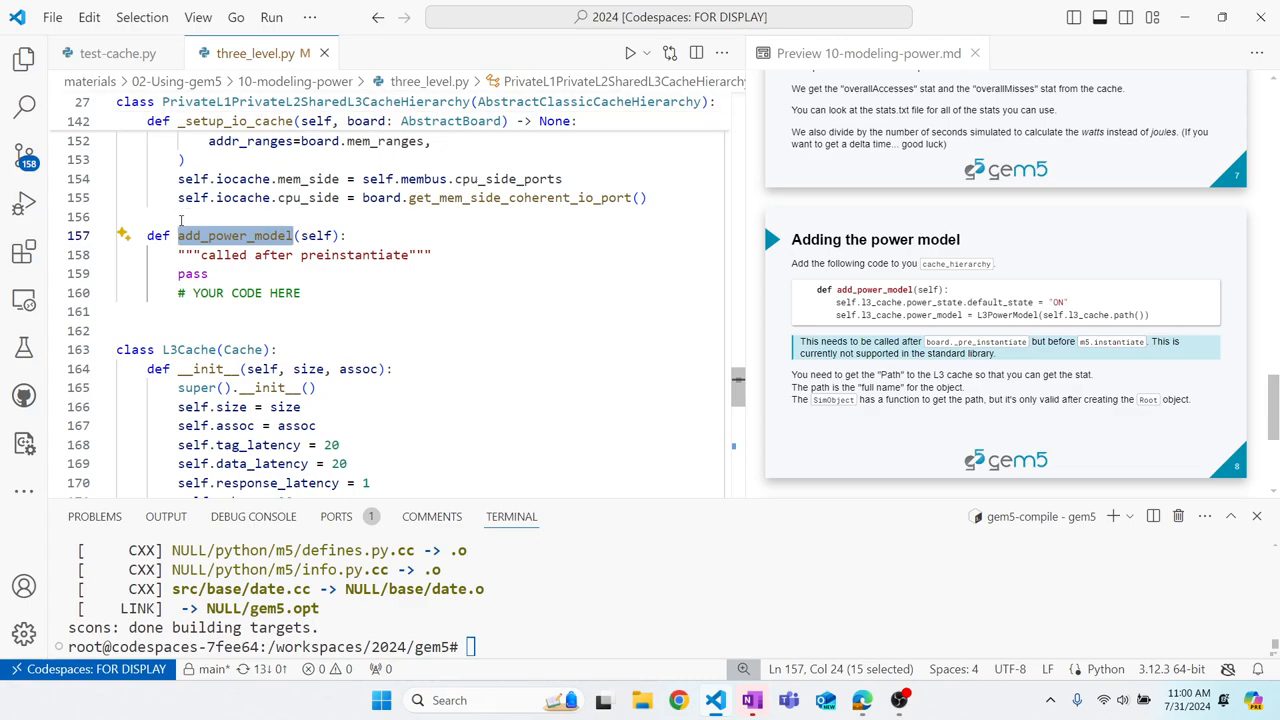
{"action": "mouse_move", "coordinate": [719, 312]}
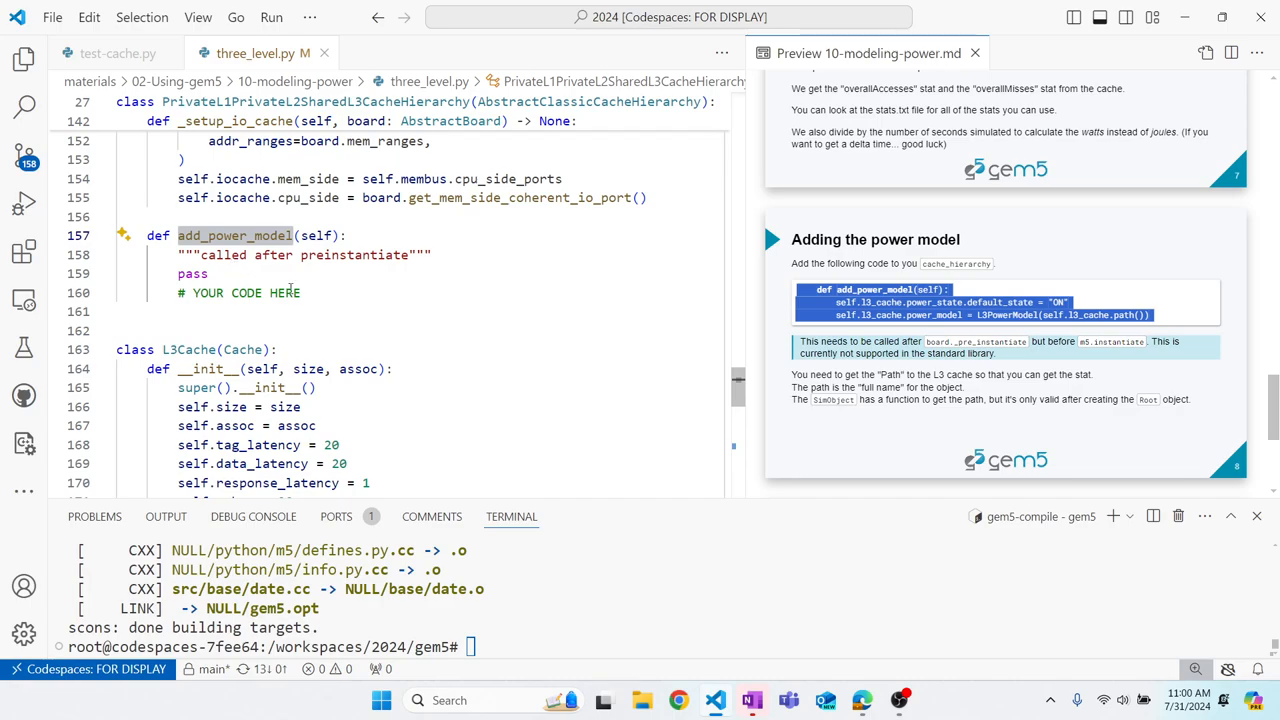
- Add self.l3_cache.power_state.default_state = "ON" and review the power_model path argument
{"action": "type", "text": "self.l3_cache.power_state.default_state = \"ON\""}
{"action": "type", "text": "self.l3_cache.power_model = L3PowerModel(self.l3_cache.path())"}
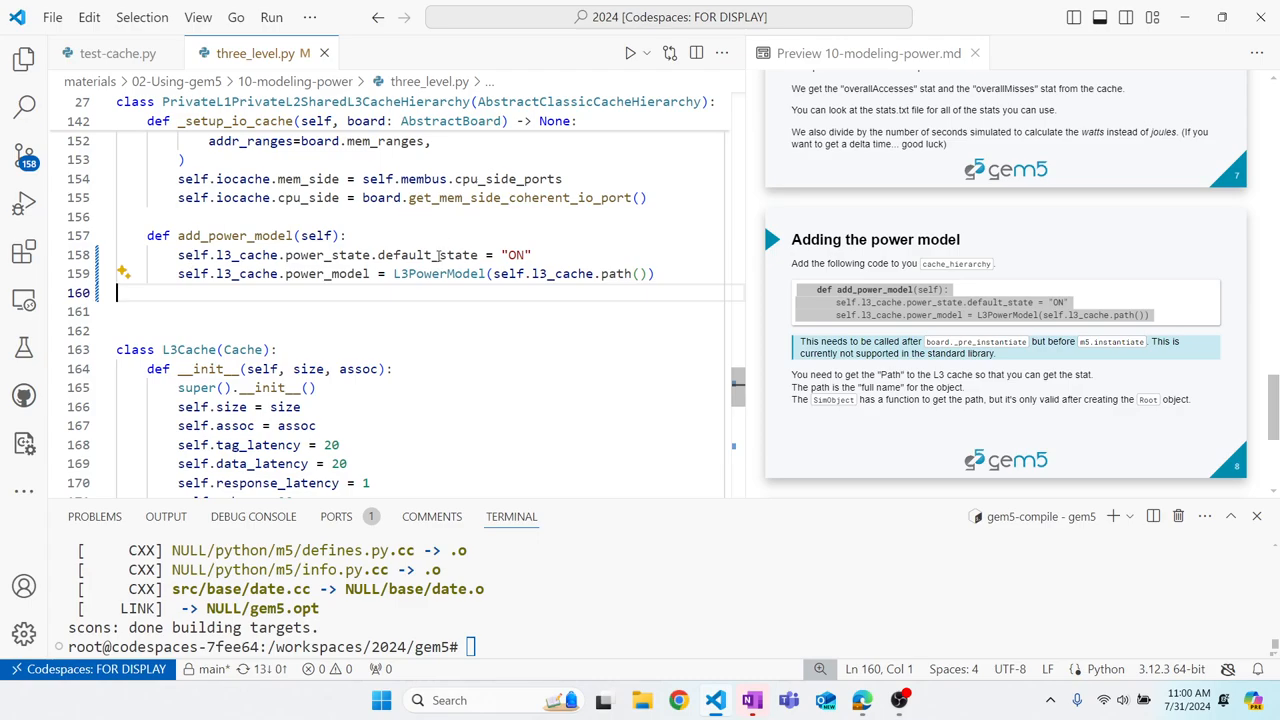
{"action": "double_click", "coordinate": [438, 273]}
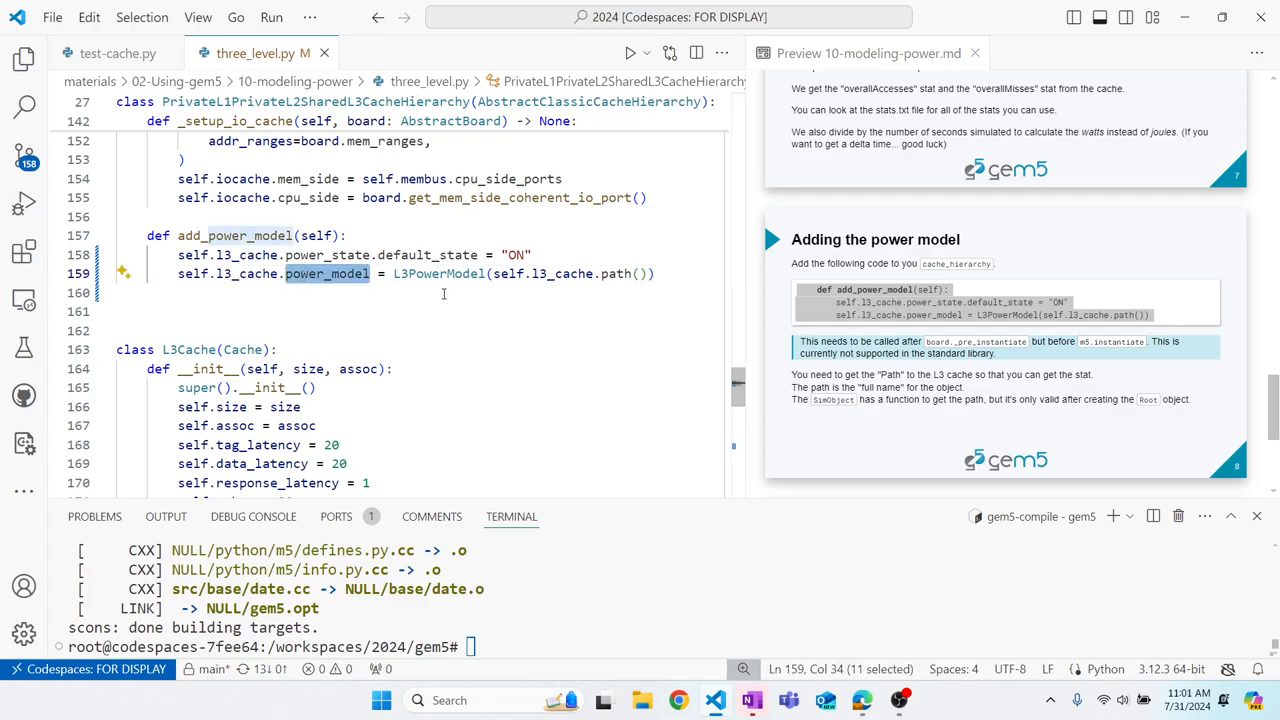
{"action": "double_click", "coordinate": [438, 273]}
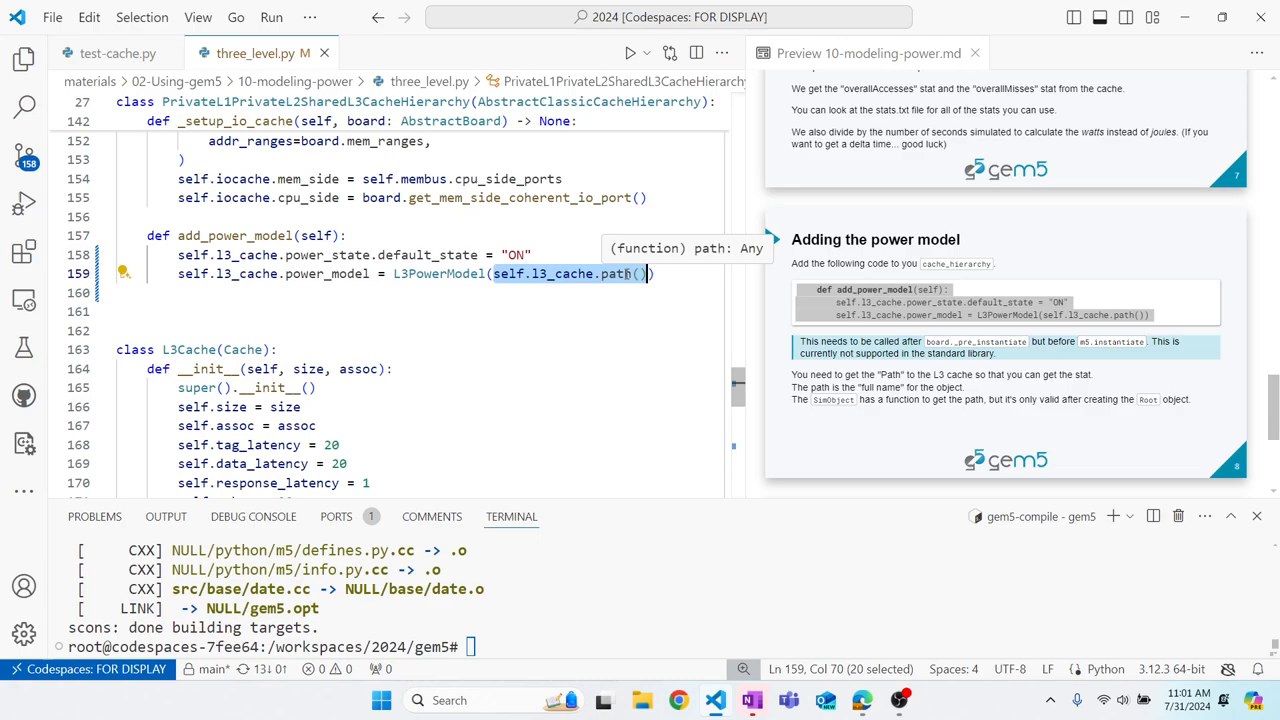
{"action": "left_click", "coordinate": [383, 273]}
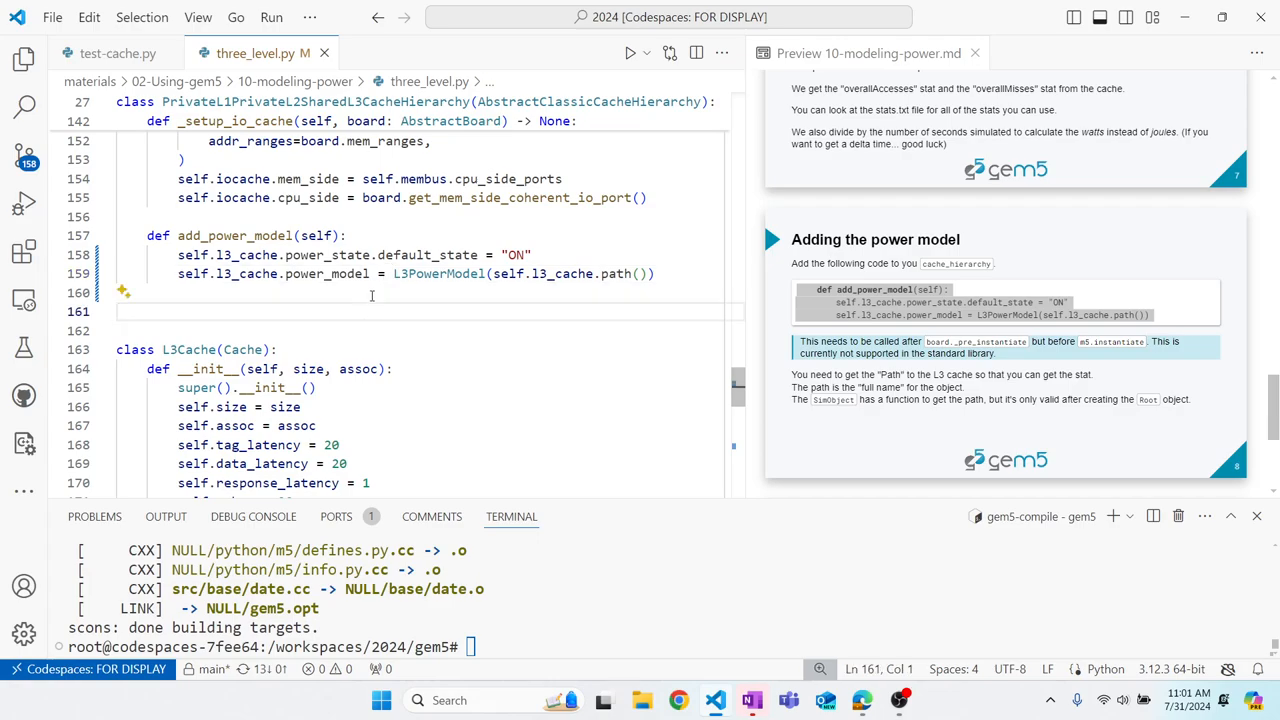
- Point out the default_state attribute, then move to the test-cache.py run script
{"action": "double_click", "coordinate": [427, 254]}
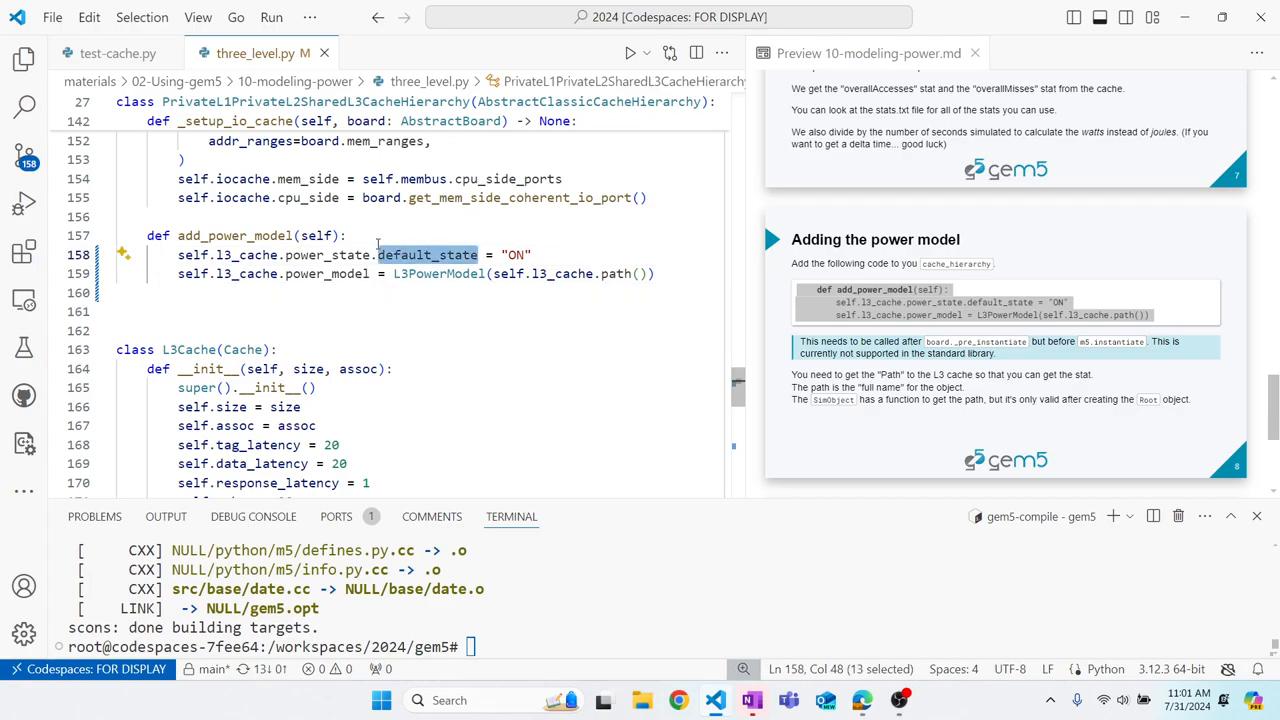
{"action": "left_click", "coordinate": [419, 311]}
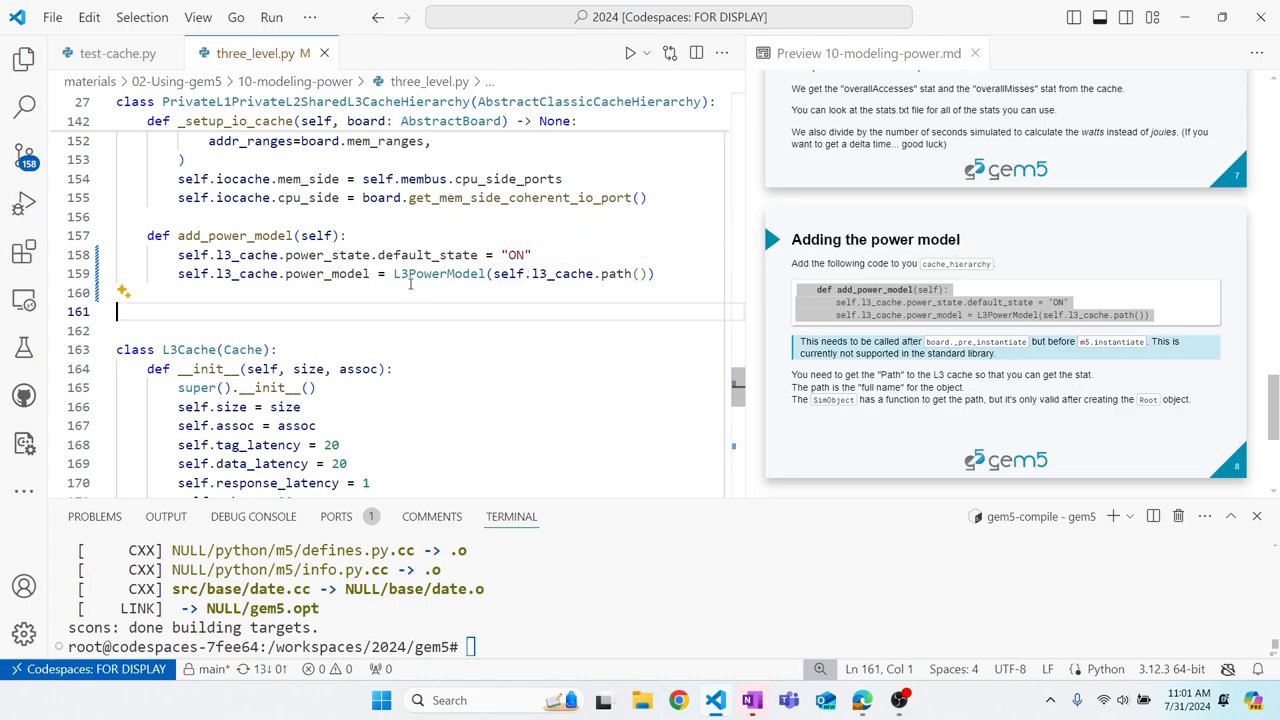
{"action": "left_click", "coordinate": [117, 53]}
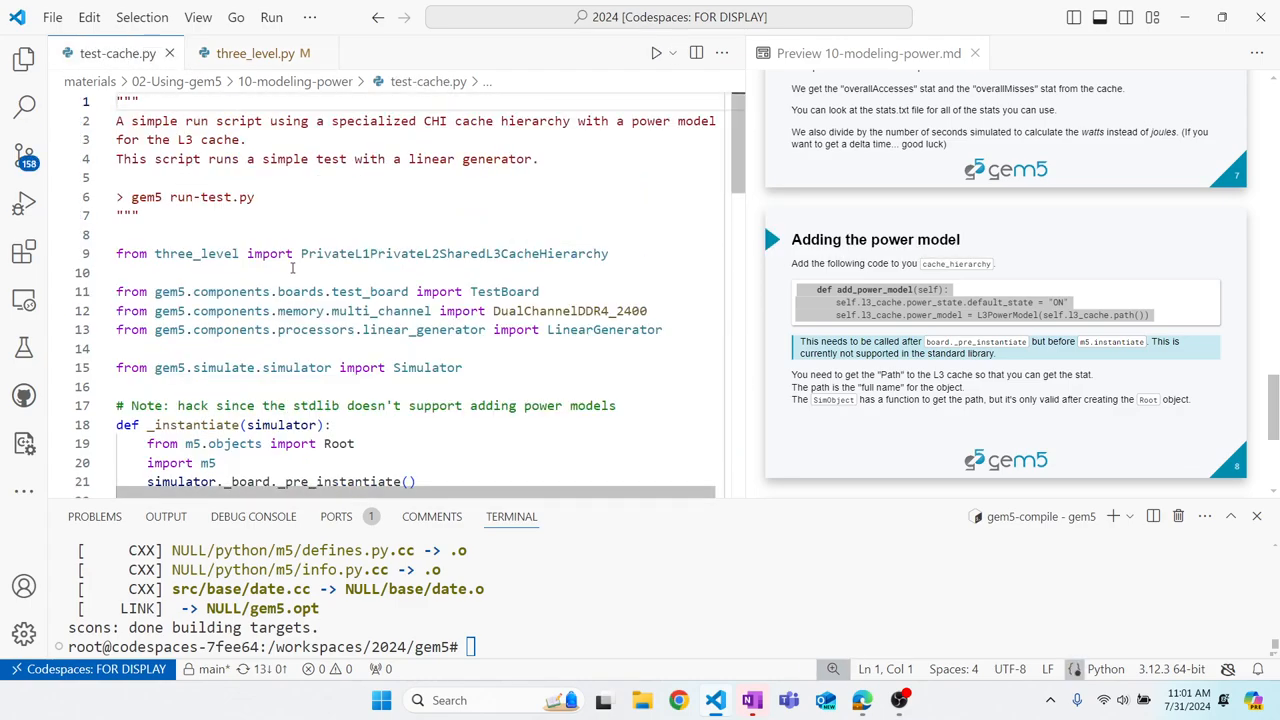
{"action": "scroll", "scroll_direction": "down", "scroll_amount": 3}
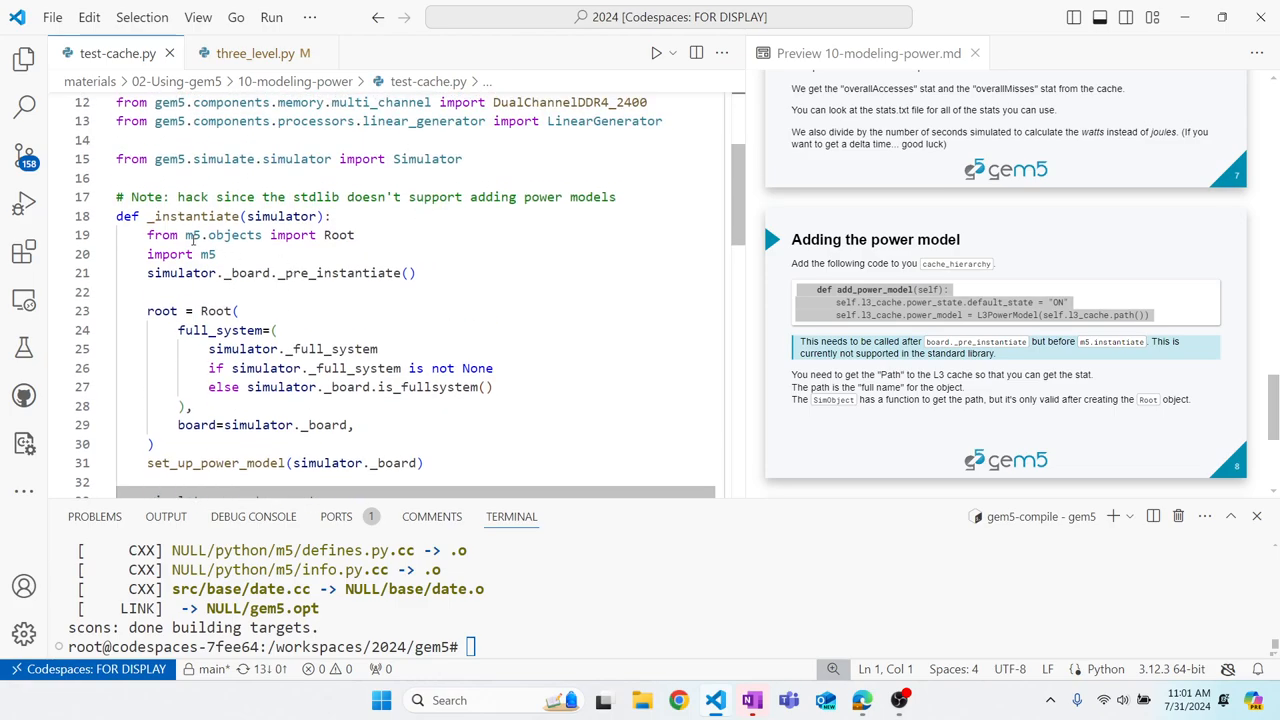
{"action": "double_click", "coordinate": [195, 216]}
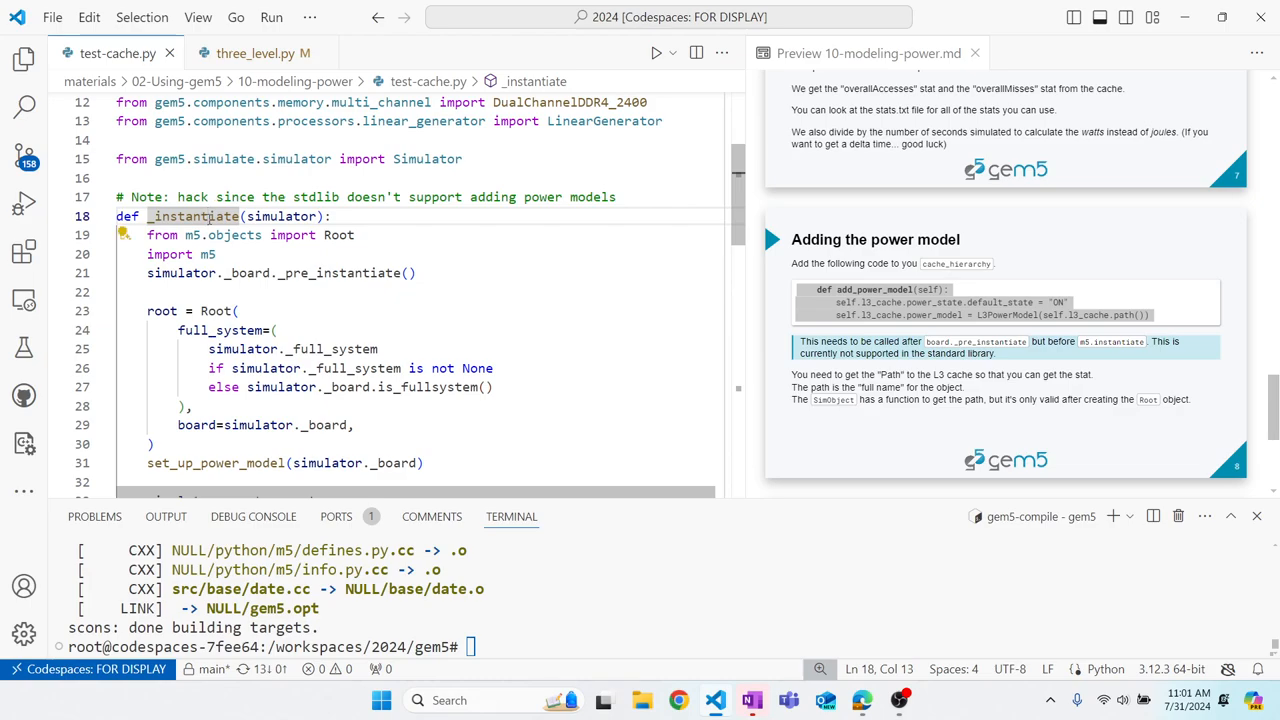
{"action": "scroll", "scroll_direction": "down", "scroll_amount": 3}
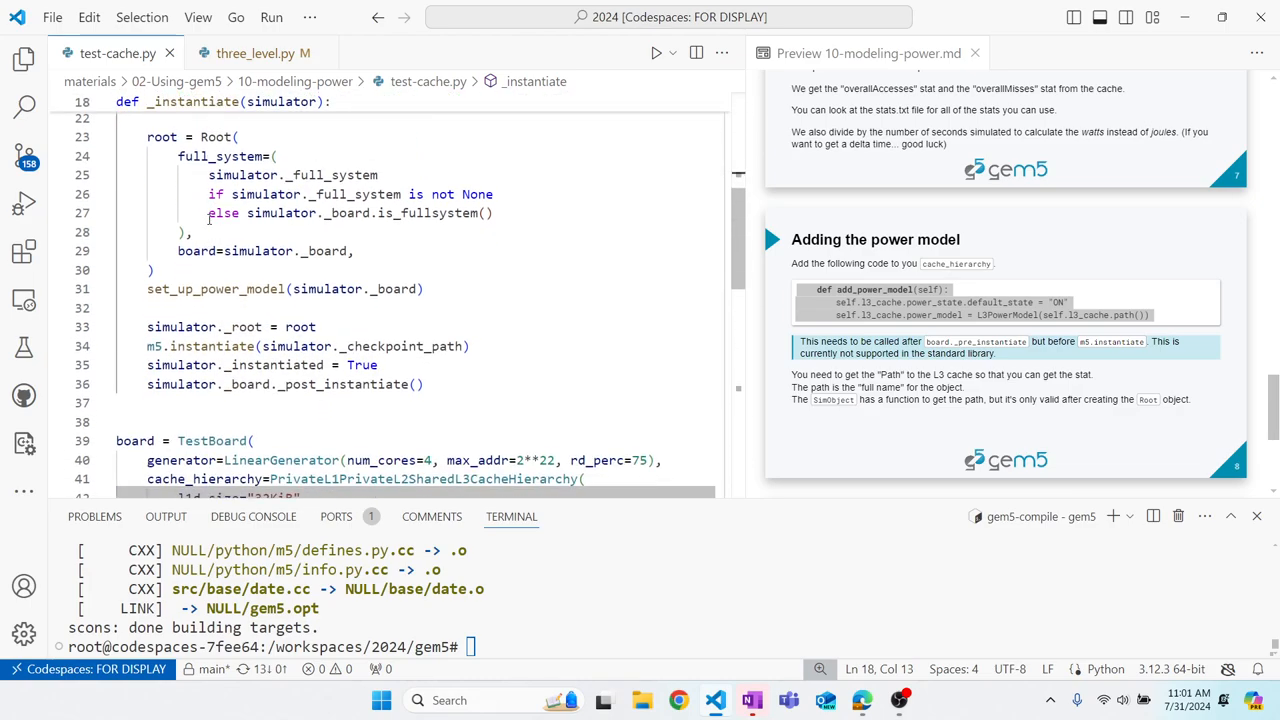
{"action": "scroll", "scroll_direction": "down", "scroll_amount": 3}
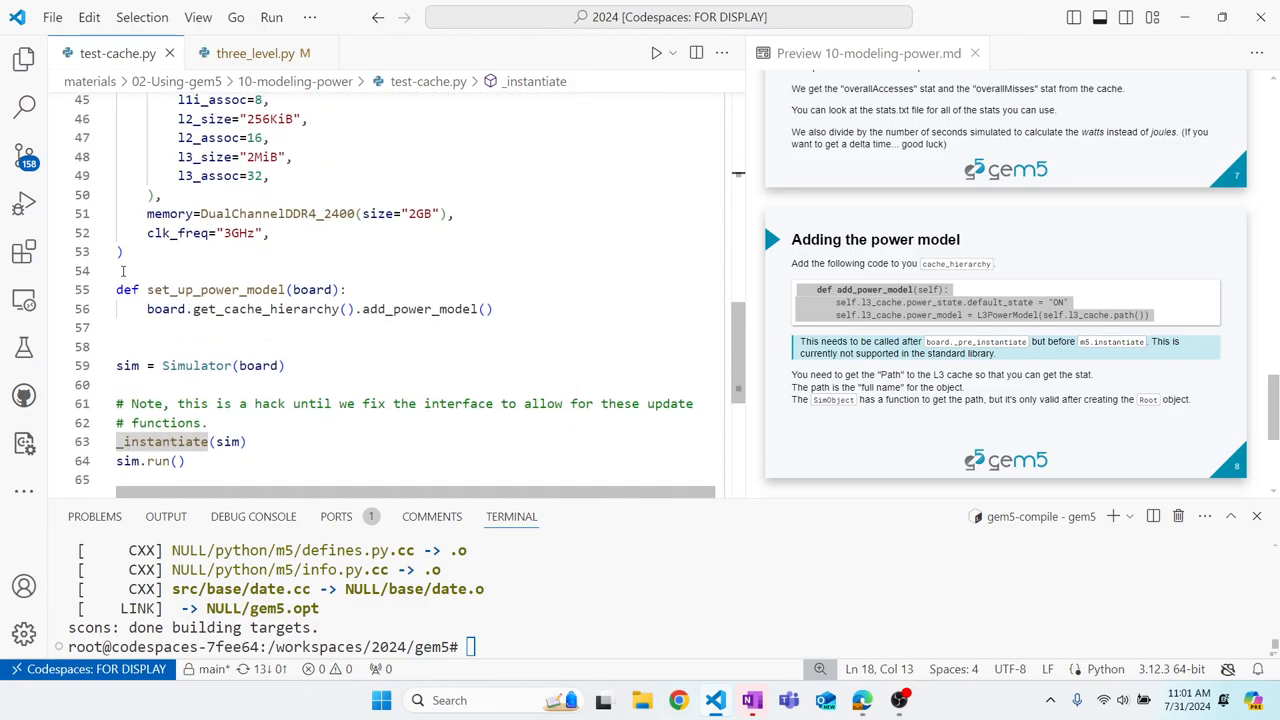
{"action": "double_click", "coordinate": [216, 289]}
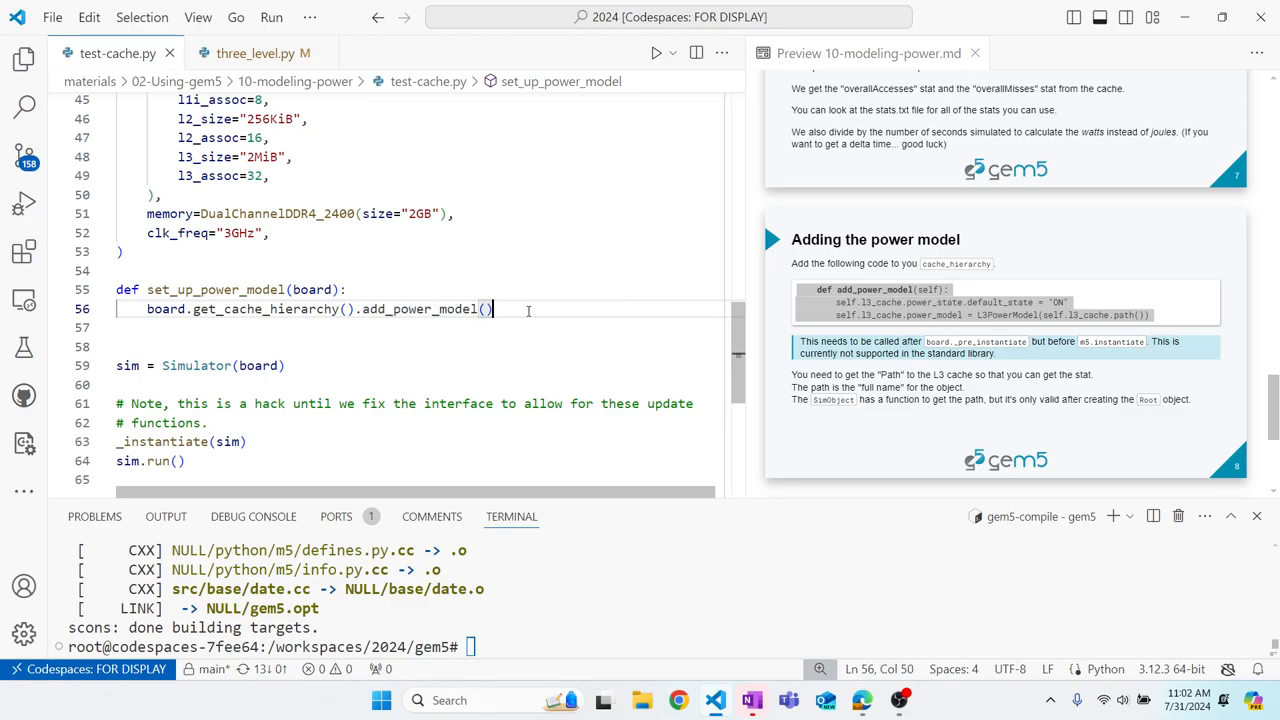
{"action": "scroll", "scroll_direction": "down", "scroll_amount": 3}
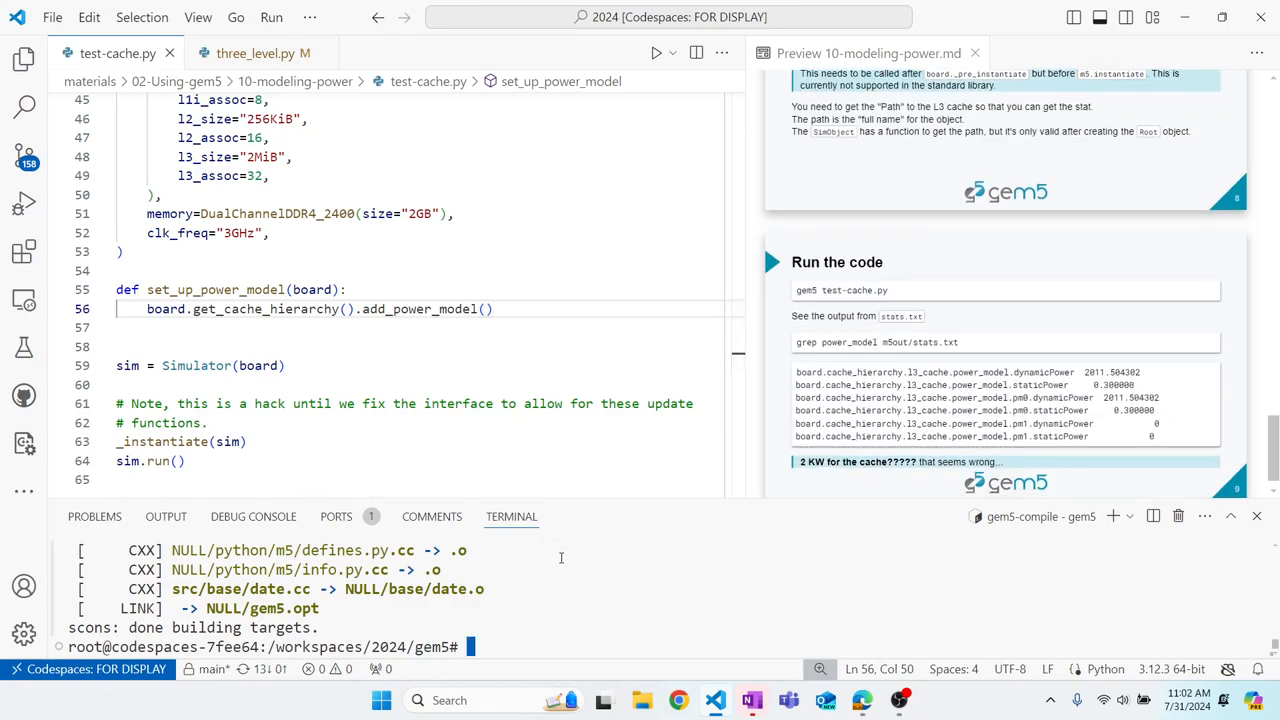
- Change directory to materials/02-Using-gem5/10-modeling-power/ in the terminal
{"action": "type", "text": "cd"}
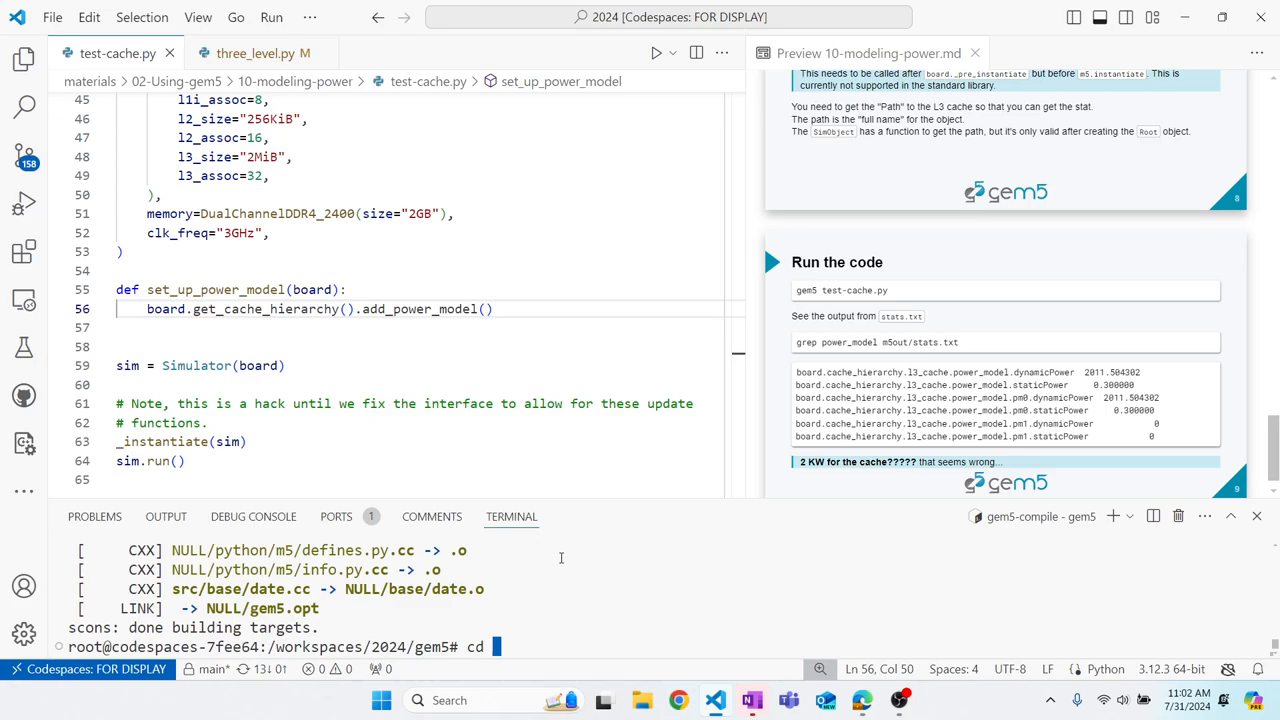
{"action": "type", "text": "ma"}
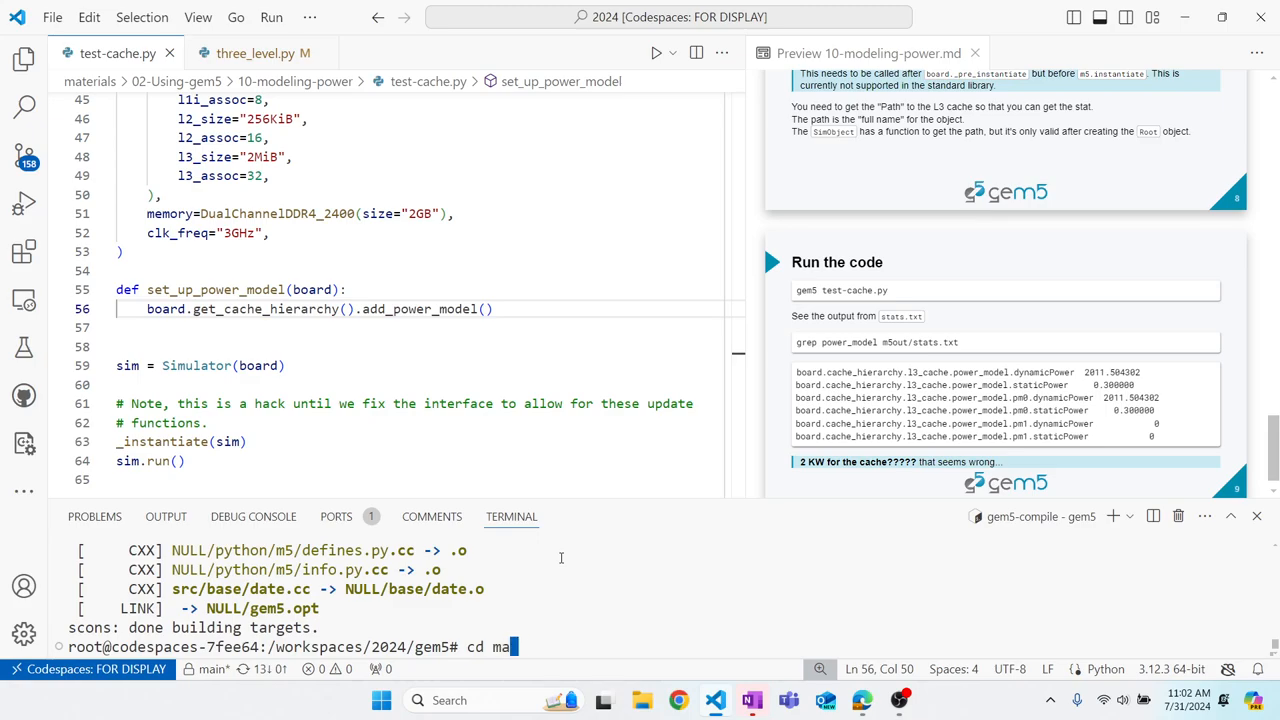
{"action": "type", "text": ".."}
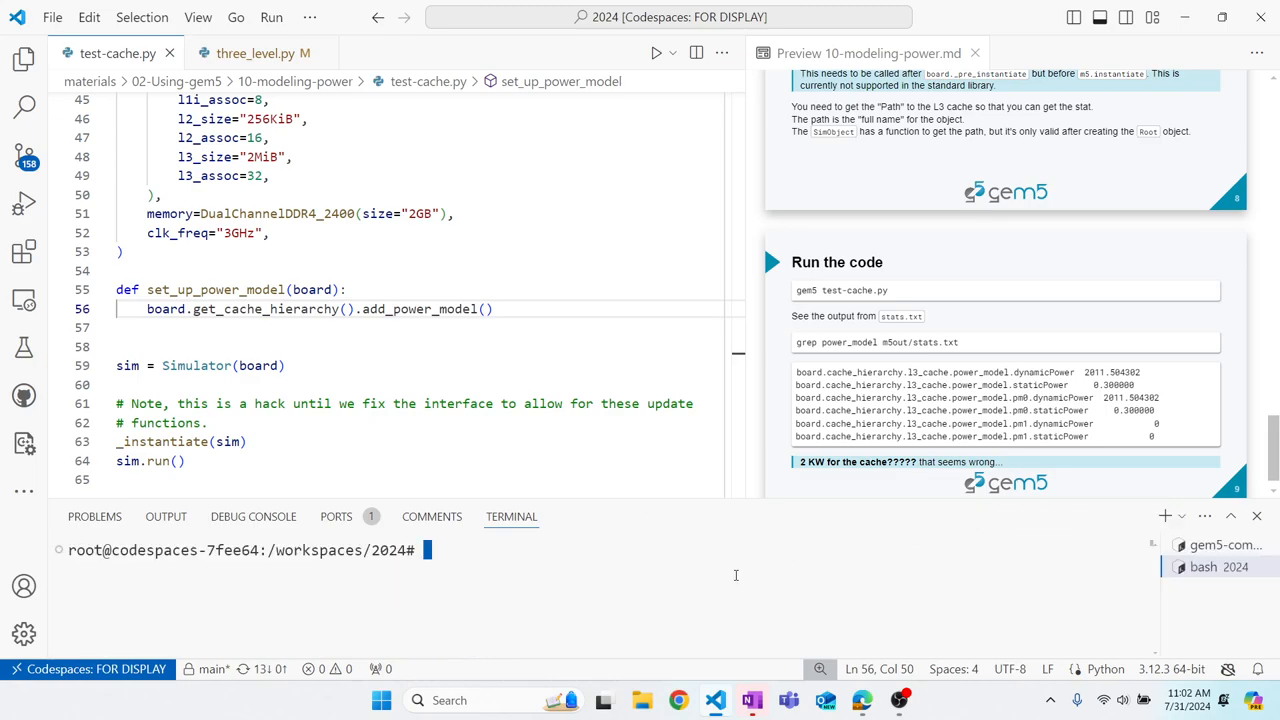
{"action": "type", "text": "cd"}
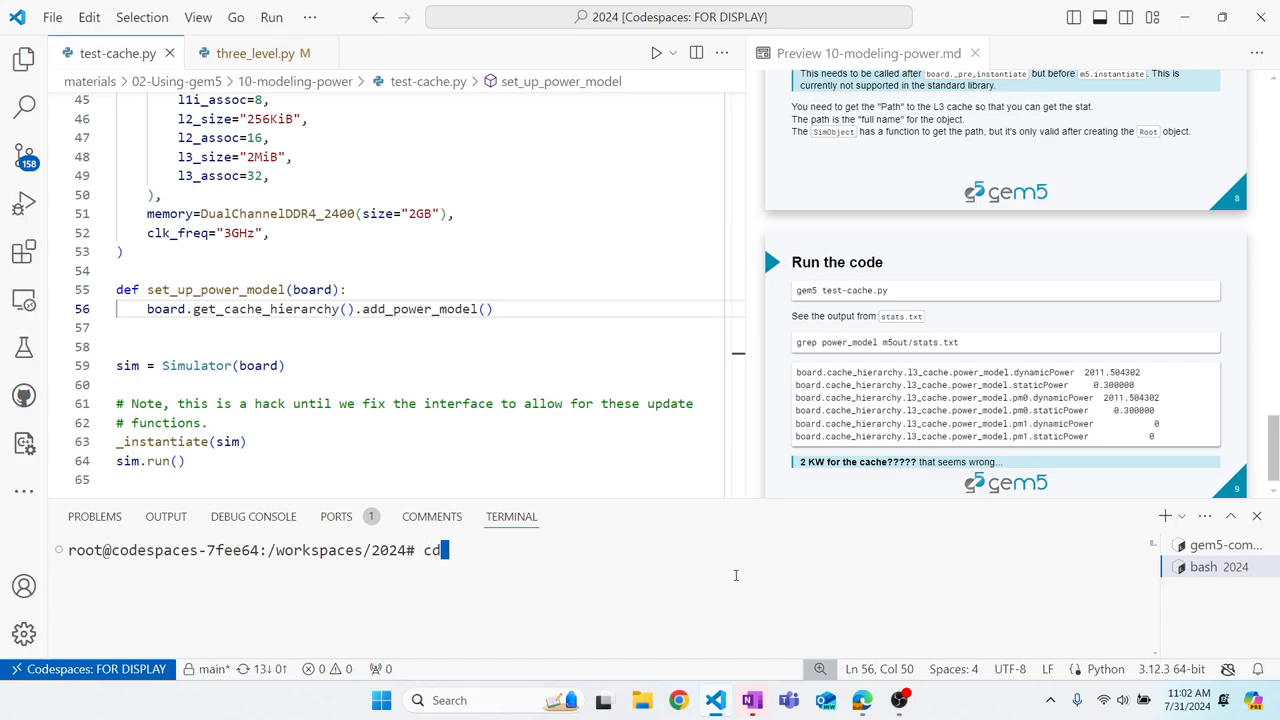
{"action": "type", "text": "materials/02-Using-gem5/"}
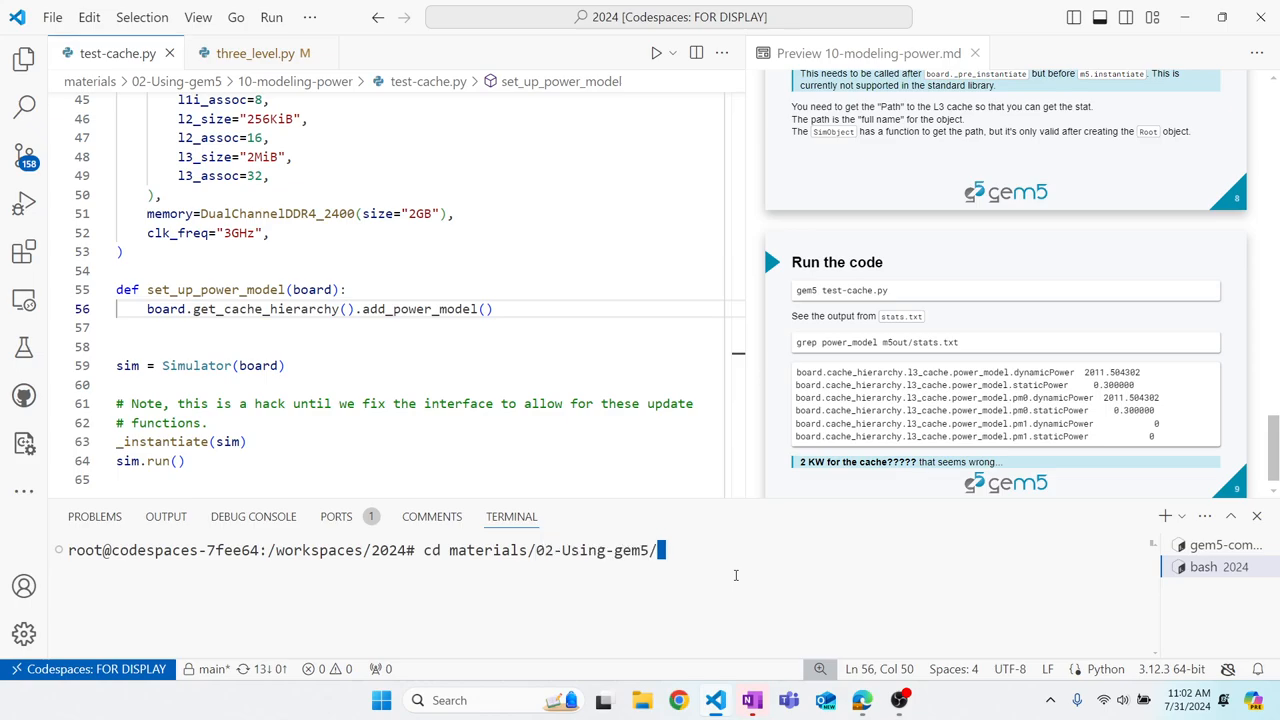
{"action": "type", "text": "10-modeling-power/"}
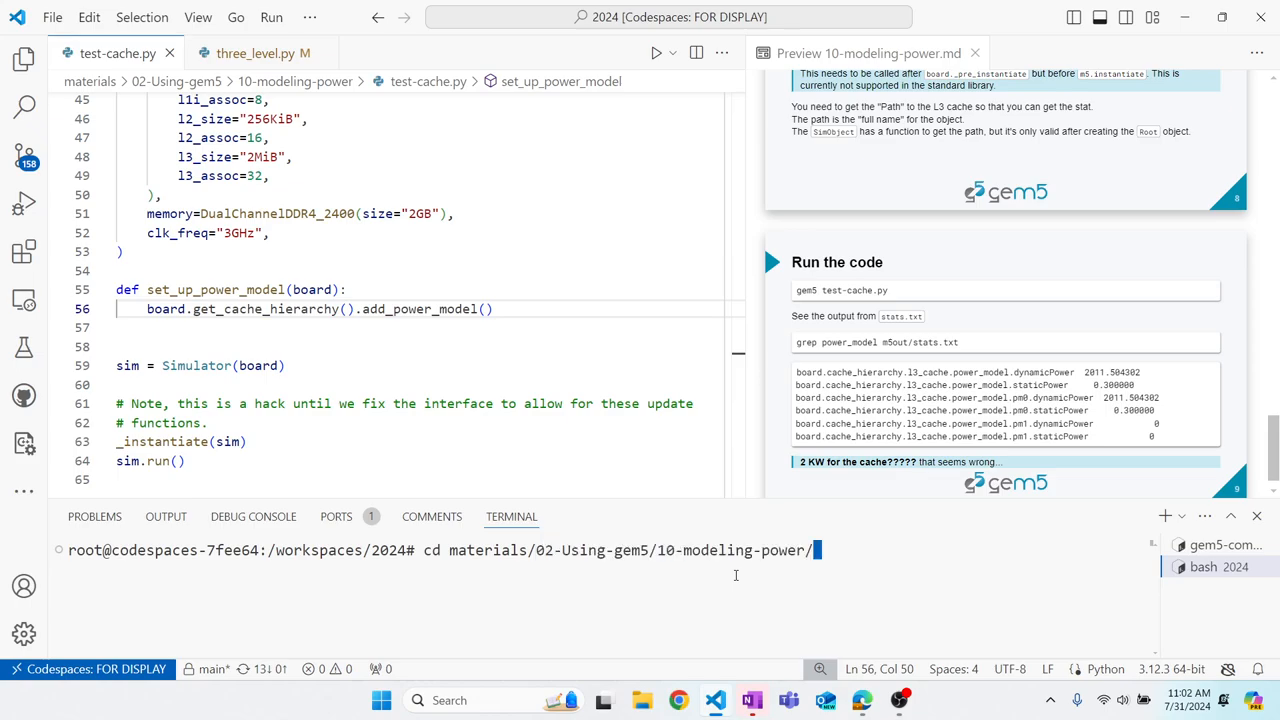
- Run gem5 test-cache.py and start opening m5out/stats.txt with code
{"action": "type", "text": "gem5"}
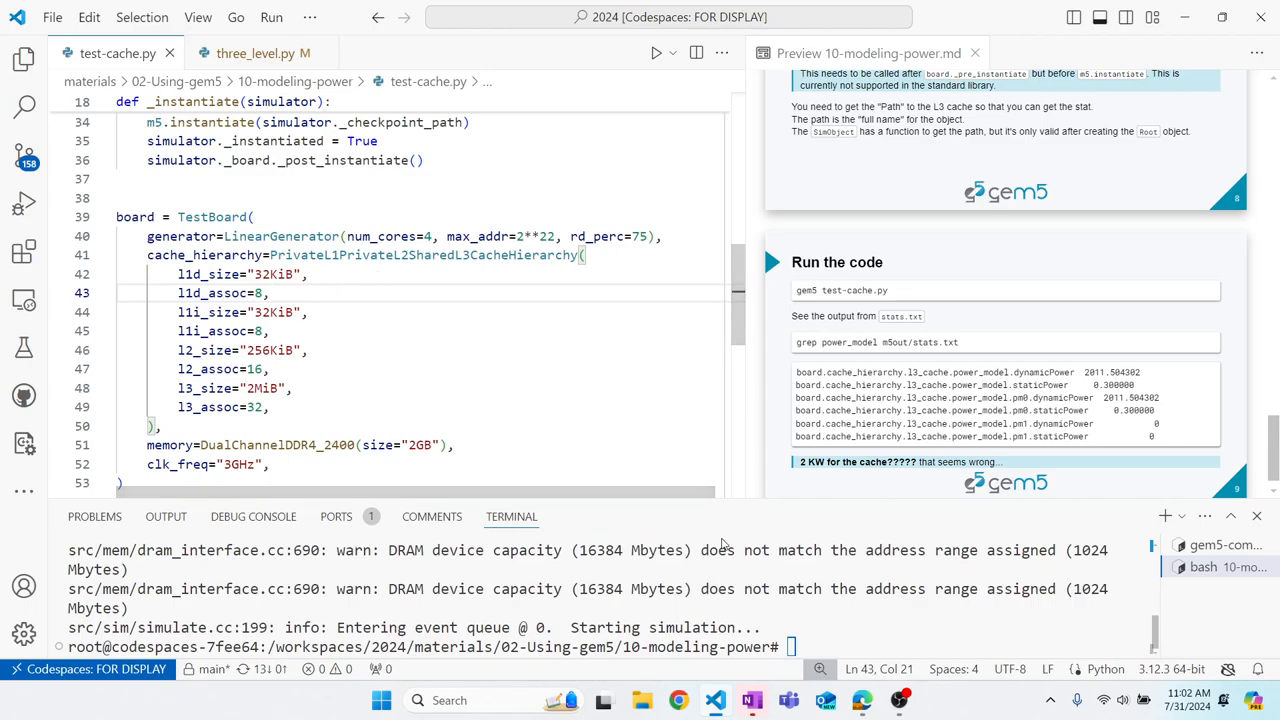
{"action": "type", "text": "code"}
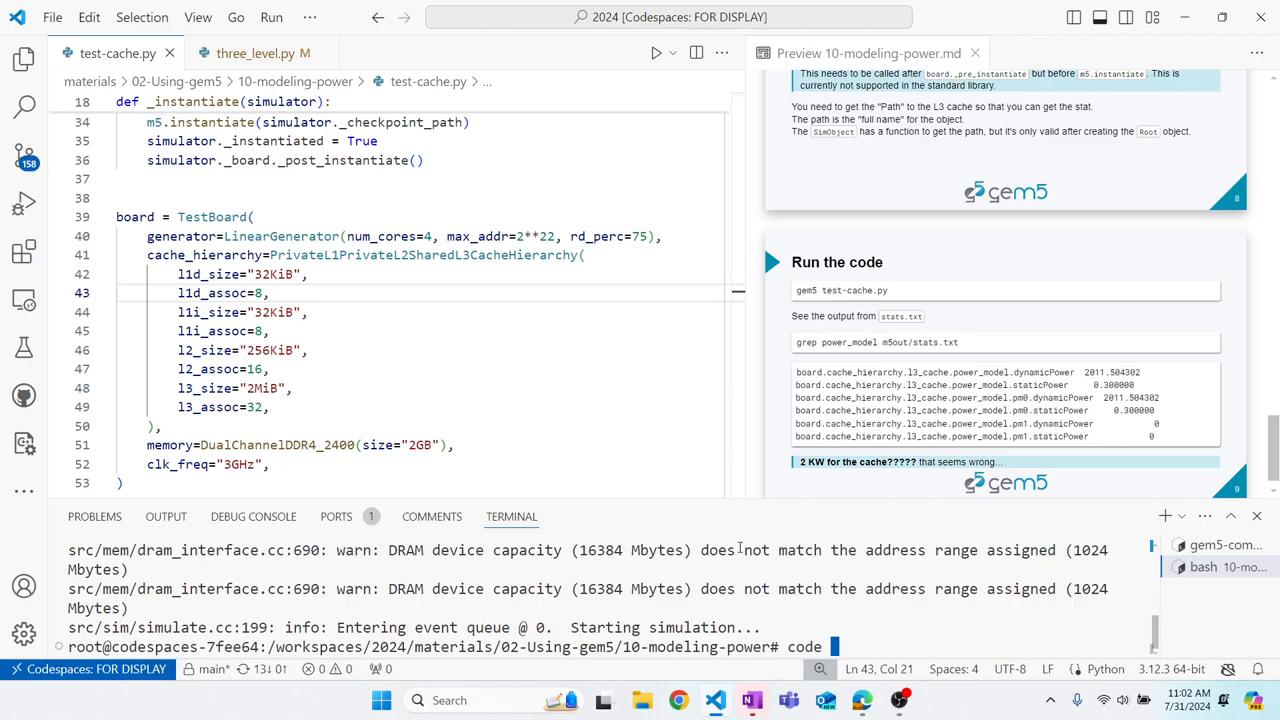
{"action": "type", "text": "m5out/stats.txt"}
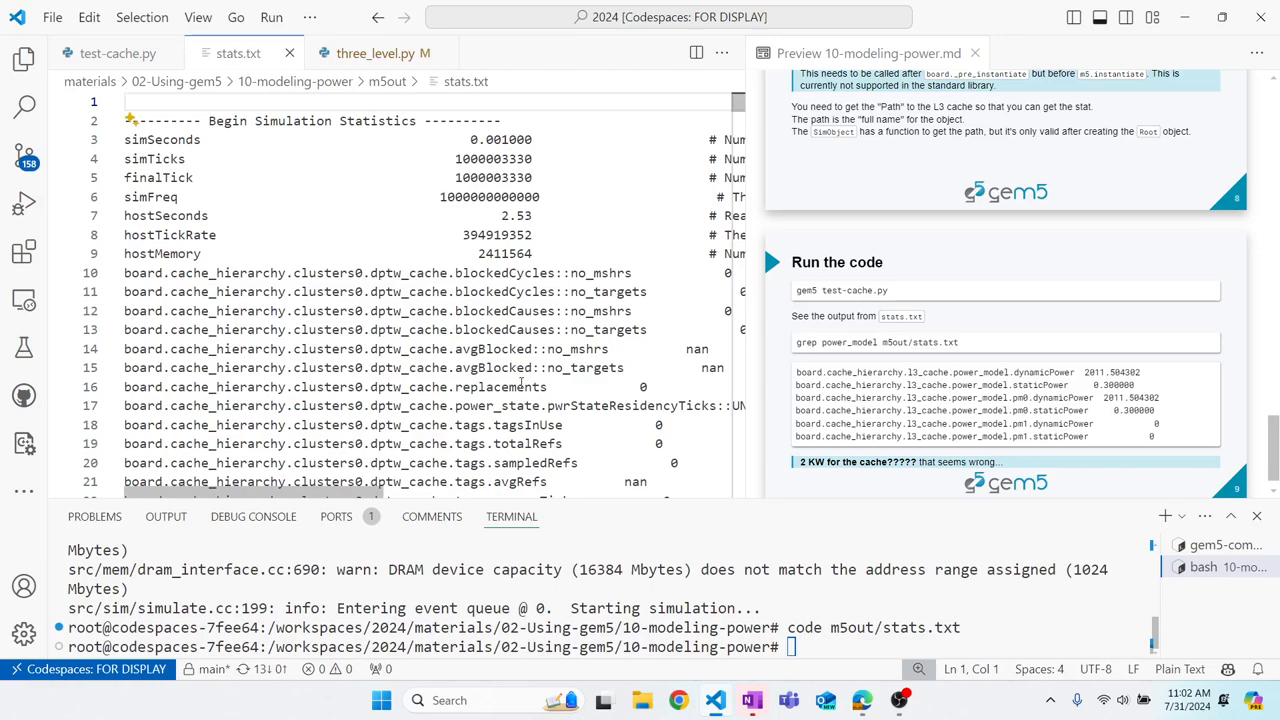
- Search stats.txt for 'power' and pick out the L3 power_model dynamicPower stat
{"action": "type", "text": "power"}
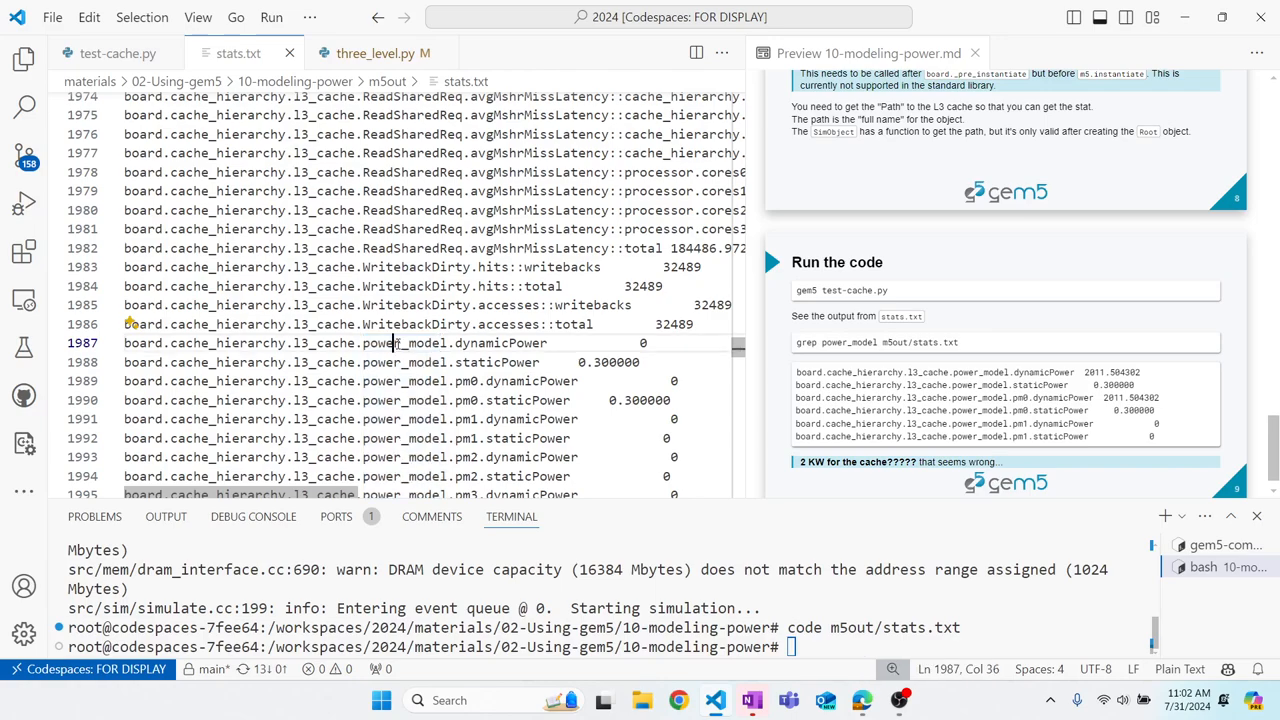
{"action": "double_click", "coordinate": [500, 342]}
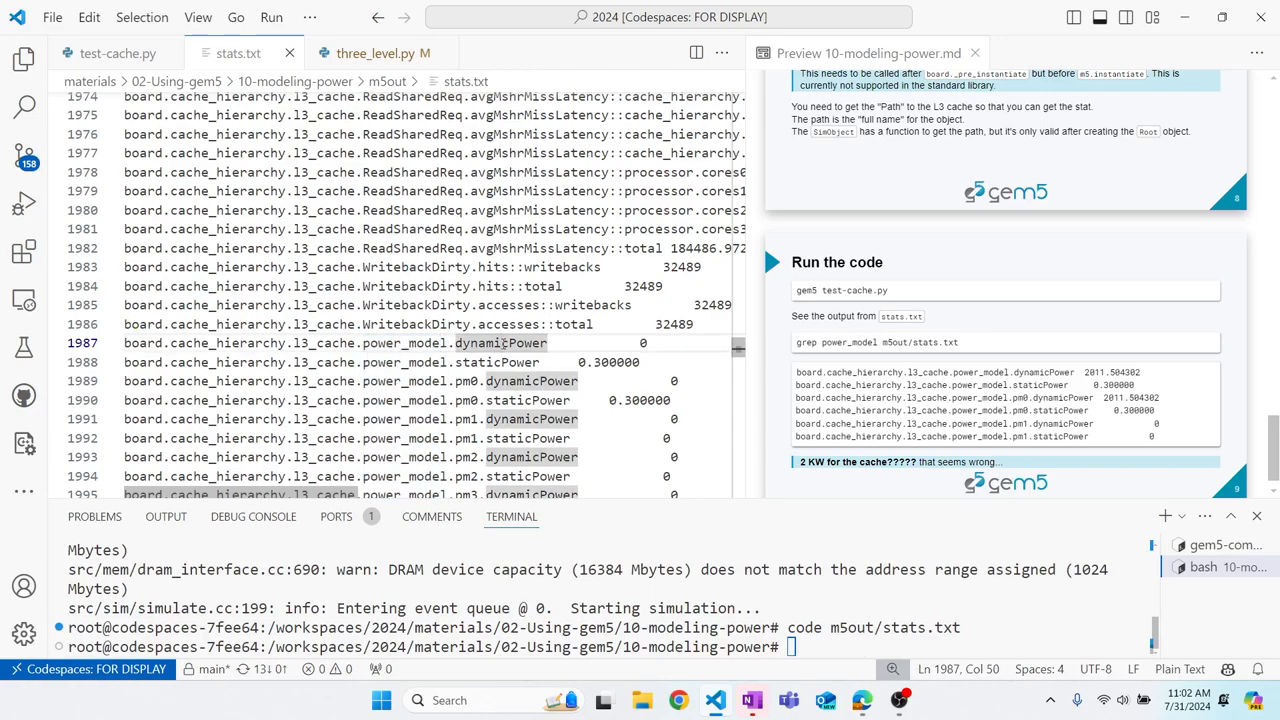
{"action": "scroll", "scroll_direction": "down", "scroll_amount": 3}
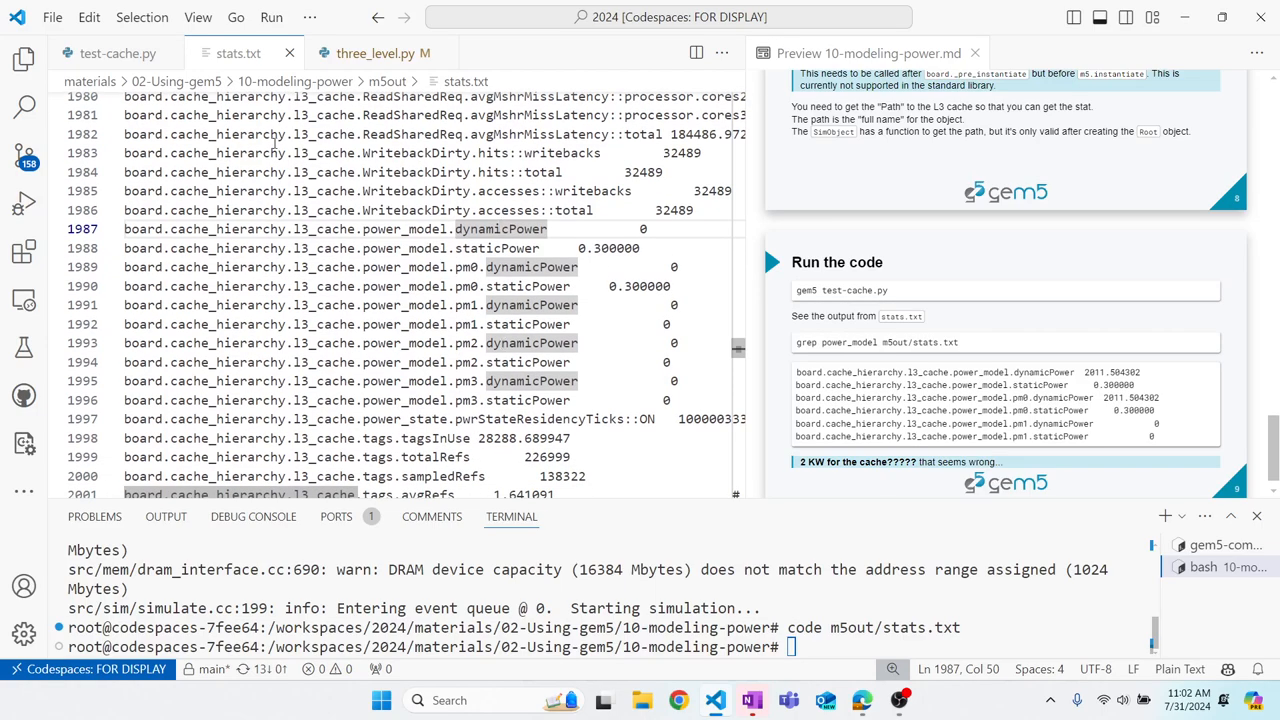
- Review three_level.py and then scroll through the test-cache.py script
{"action": "left_click", "coordinate": [376, 53]}
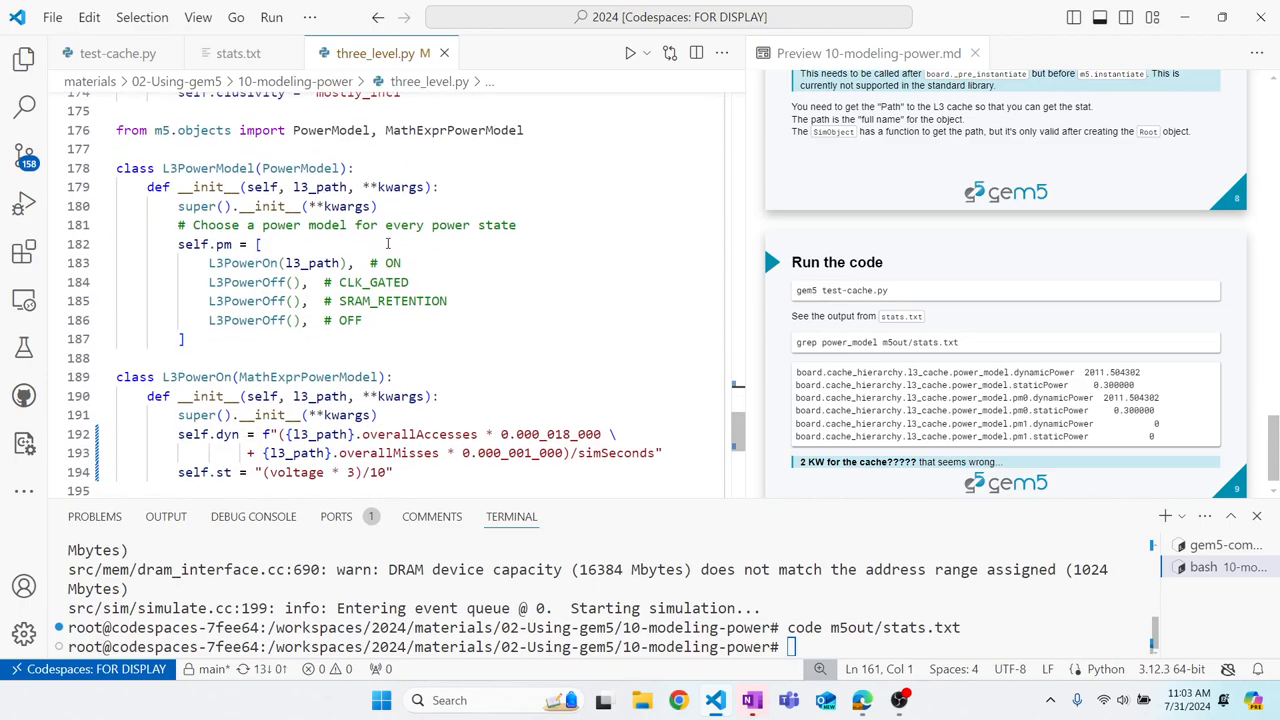
{"action": "scroll", "scroll_direction": "down", "scroll_amount": 3}
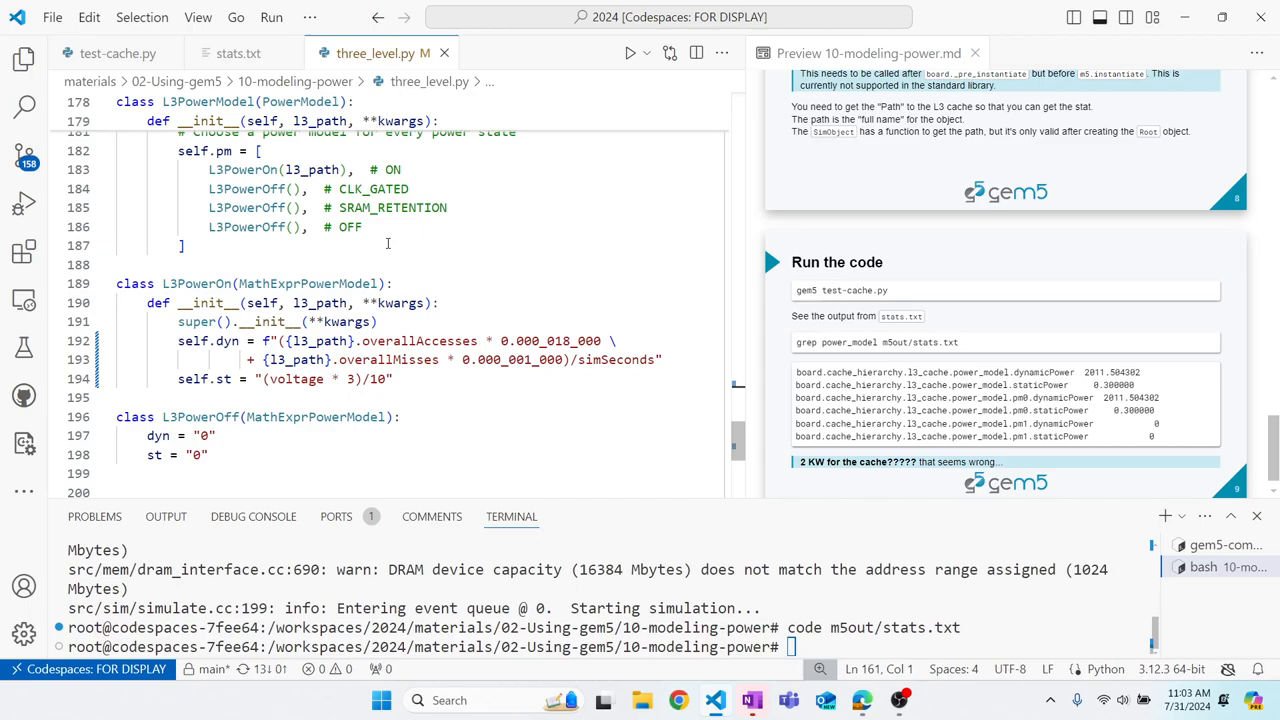
{"action": "left_click", "coordinate": [117, 53]}
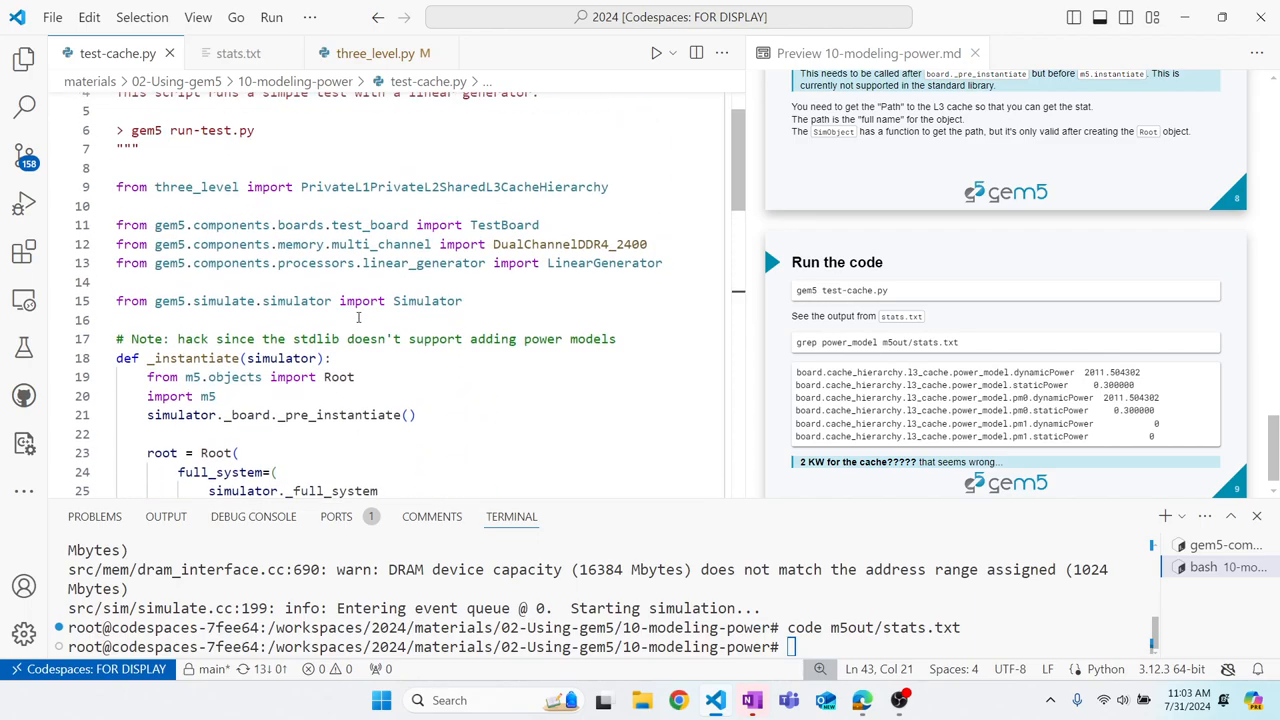
{"action": "scroll", "scroll_direction": "down", "scroll_amount": 3}
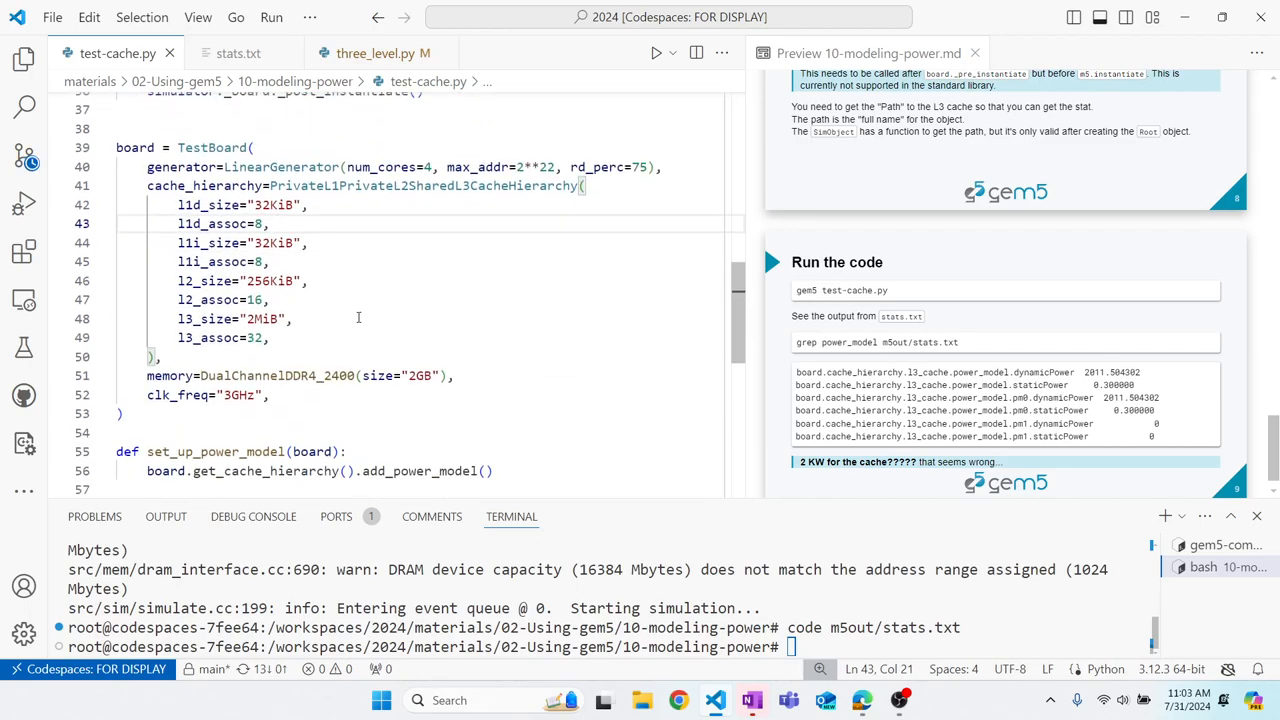
{"action": "scroll", "scroll_direction": "down", "scroll_amount": 3}
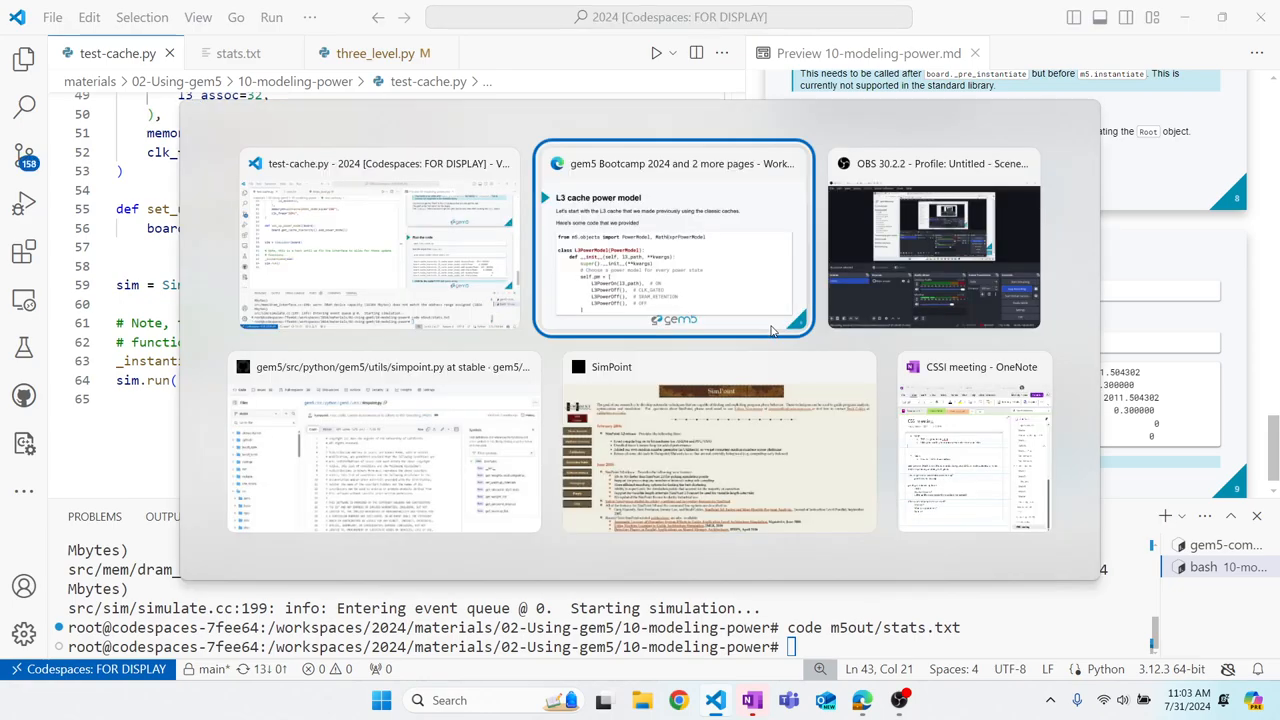
- Switch to the bootcamp slides and advance to the Run the code slide
{"action": "left_click", "coordinate": [673, 238]}
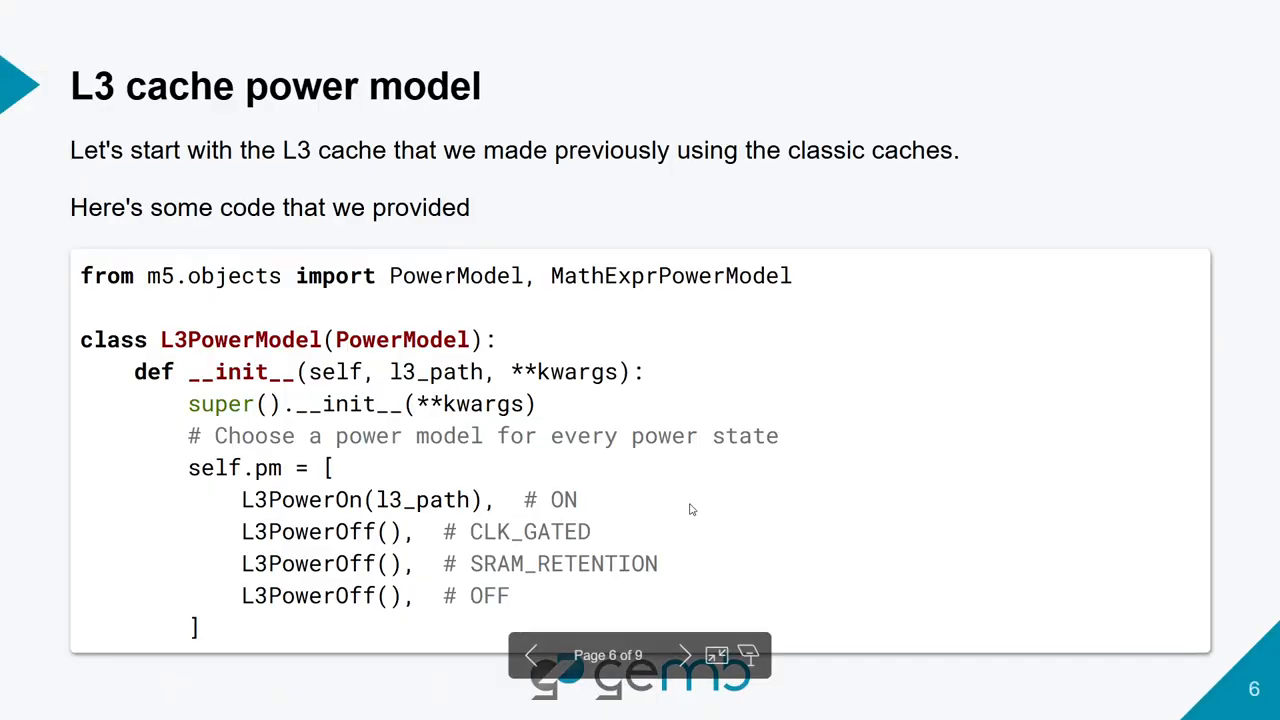
{"action": "left_click", "coordinate": [684, 655]}
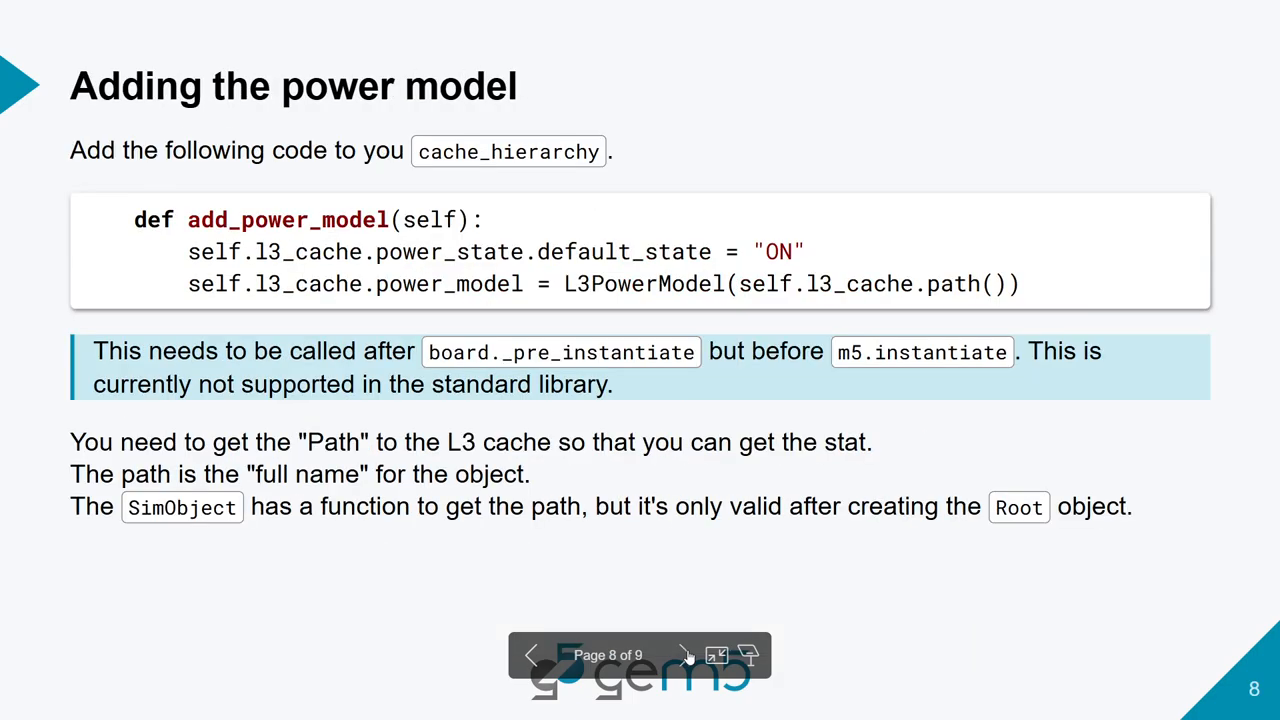
{"action": "left_click", "coordinate": [685, 655]}
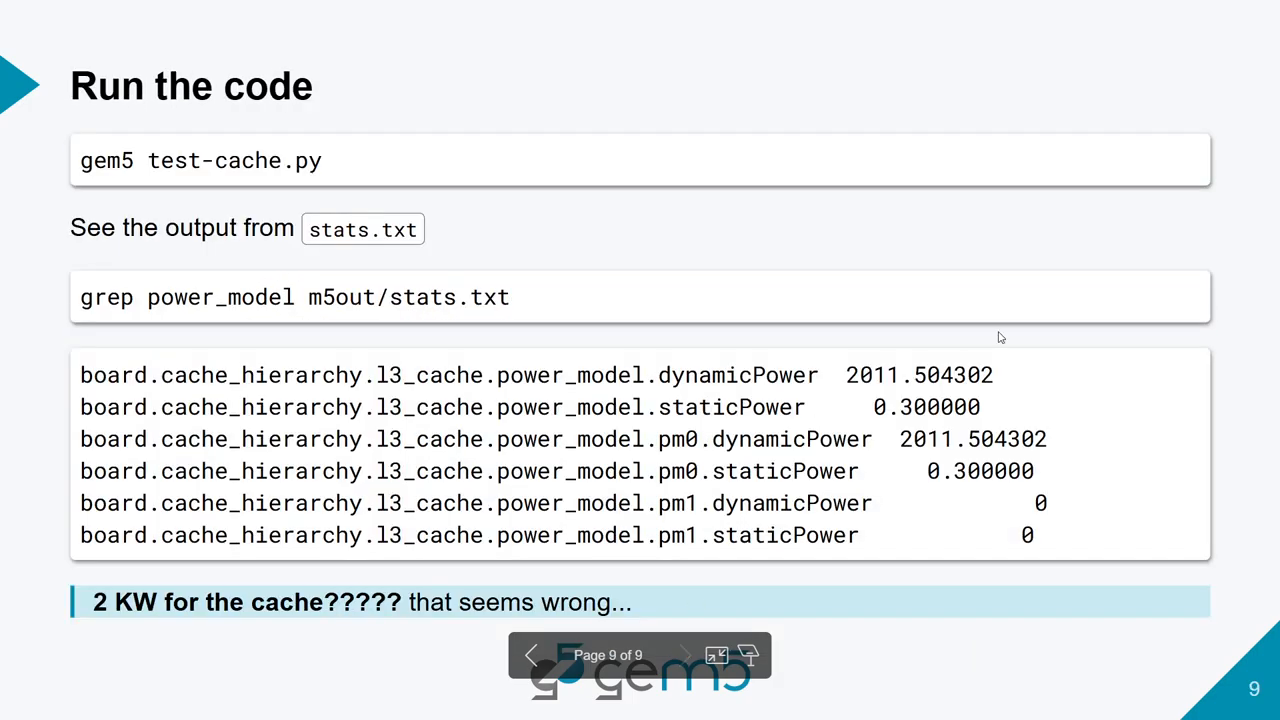